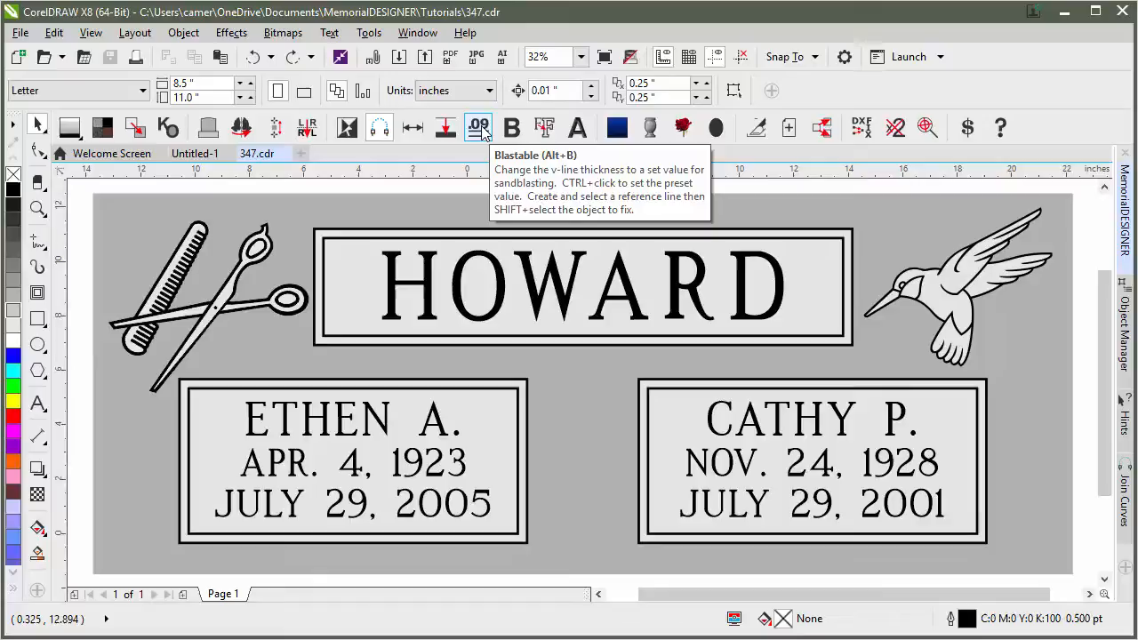
# Save a 0.09-inch sandblast width preset, then select the hummingbird clipart
pyautogui.click(479, 128)
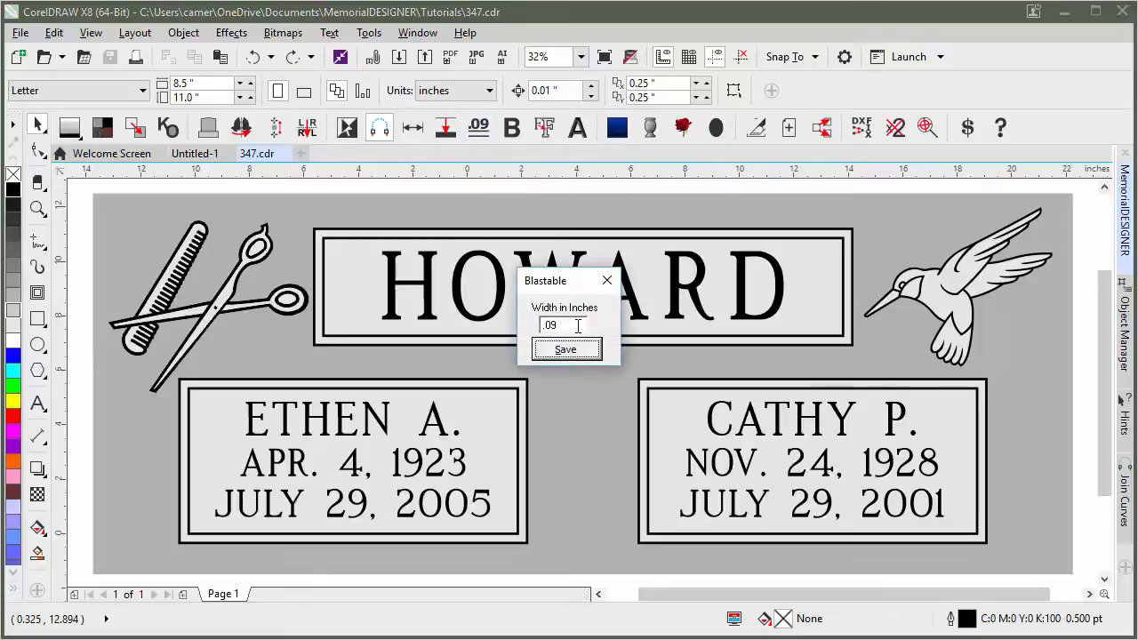
pyautogui.press('BackSpace')
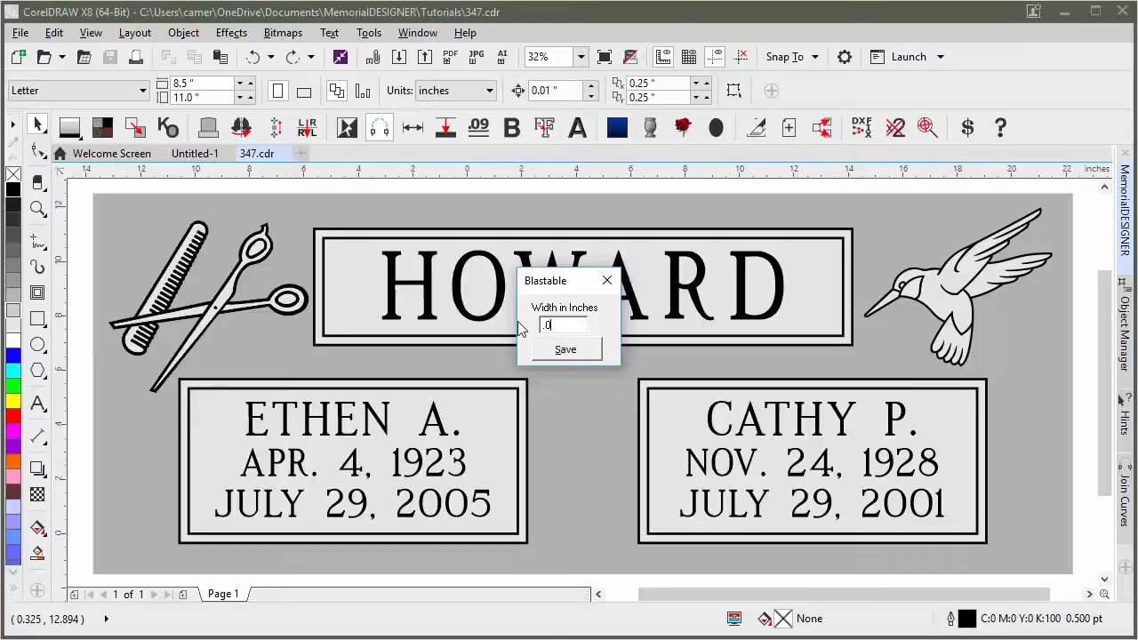
pyautogui.write('8')
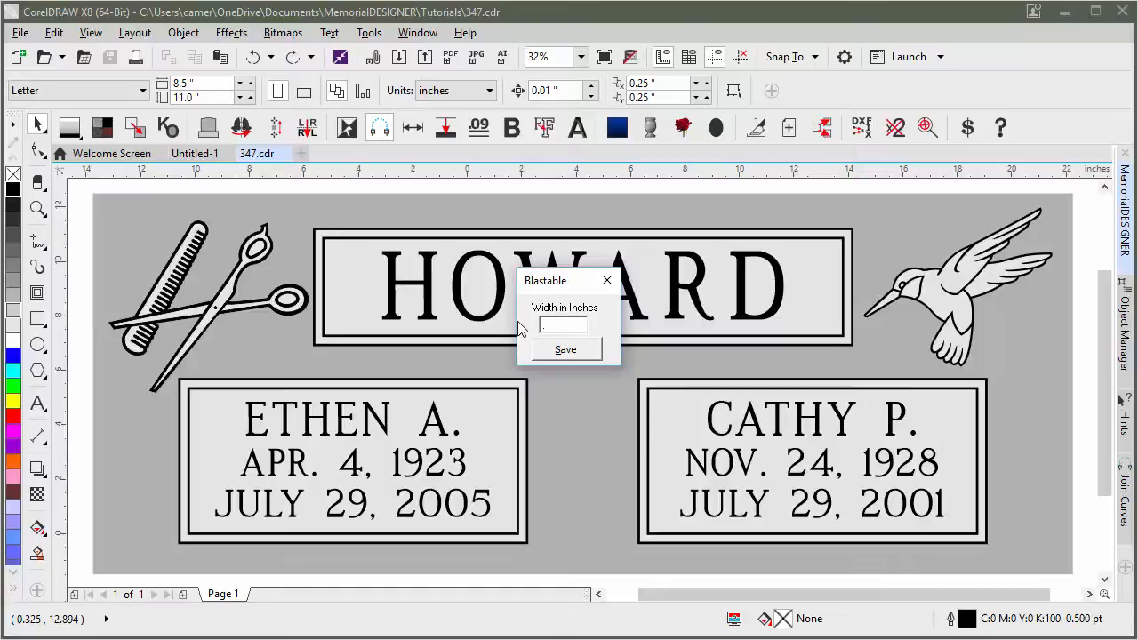
pyautogui.write('09')
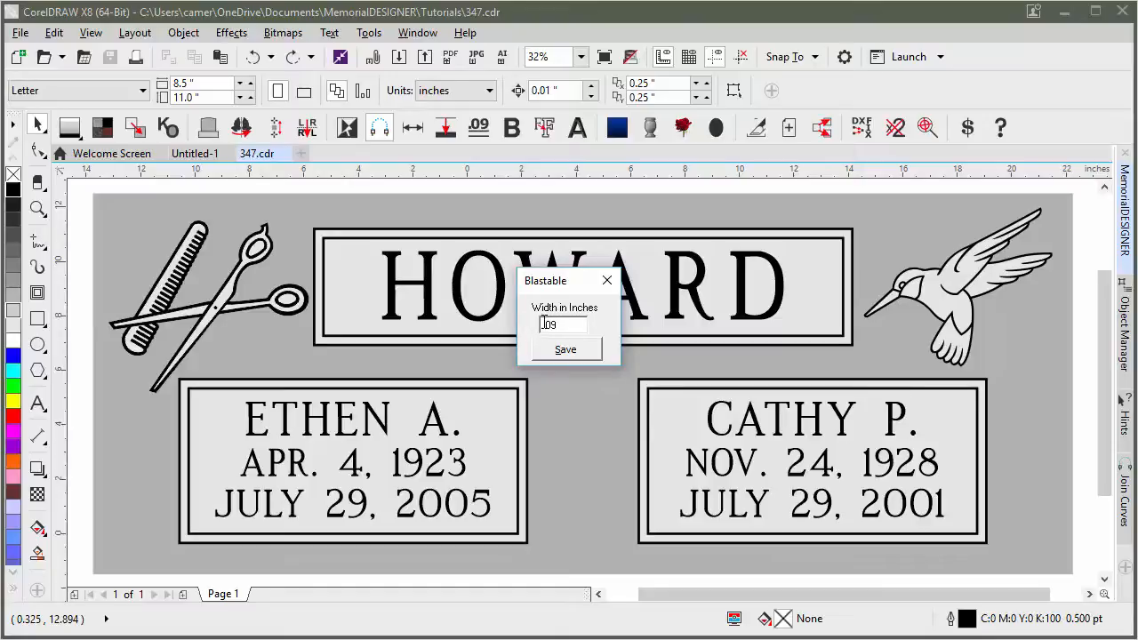
pyautogui.click(565, 349)
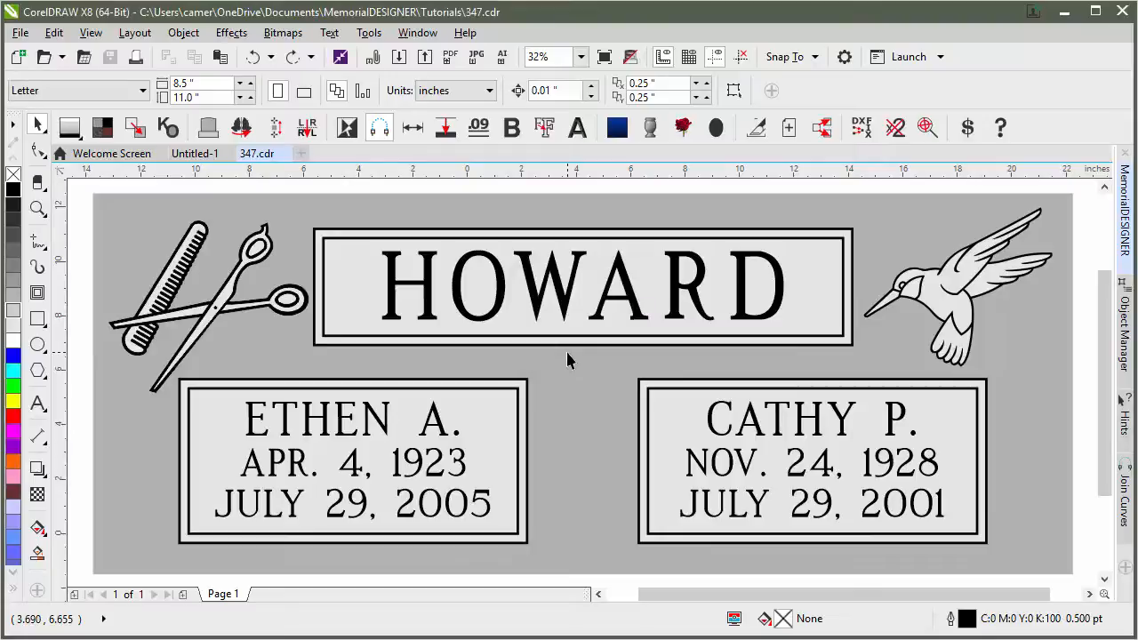
pyautogui.moveTo(952, 289)
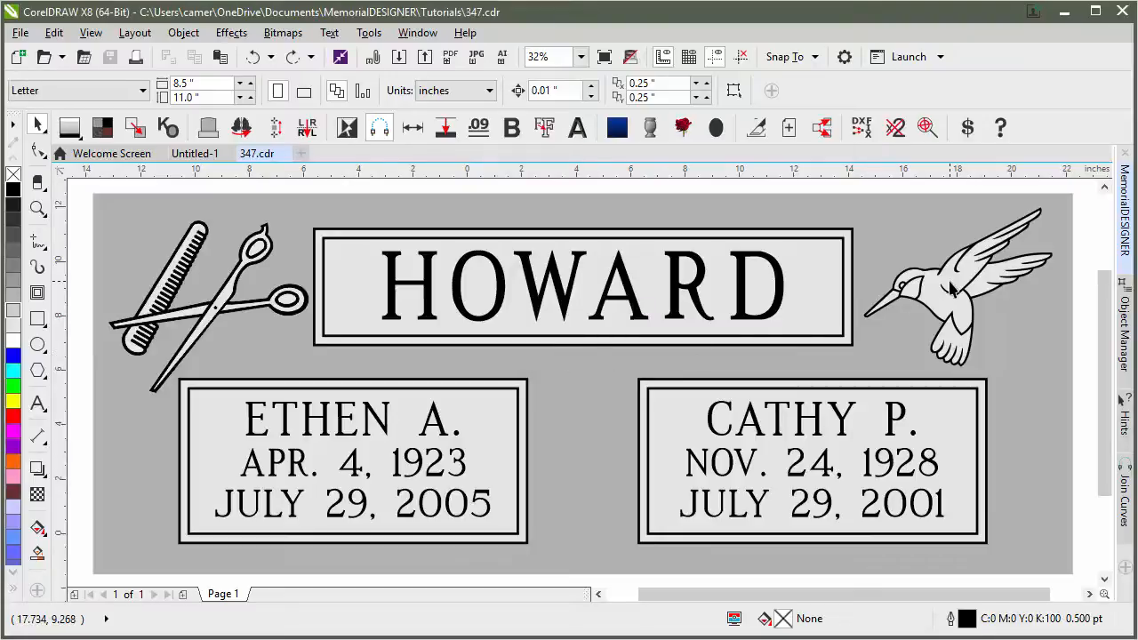
pyautogui.moveTo(948, 289)
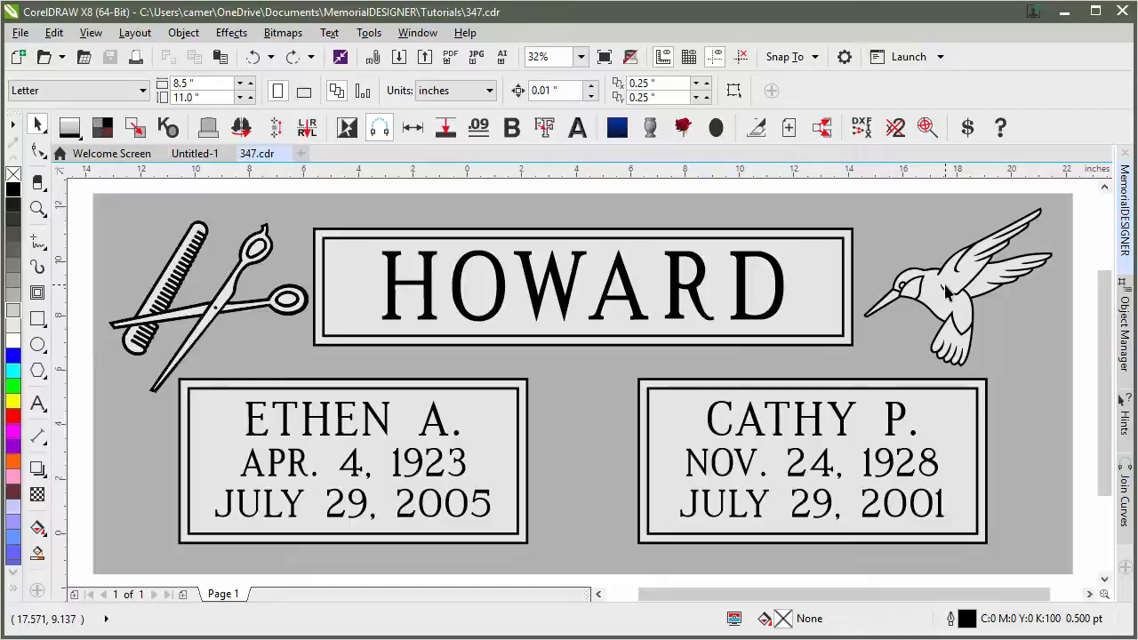
pyautogui.click(956, 285)
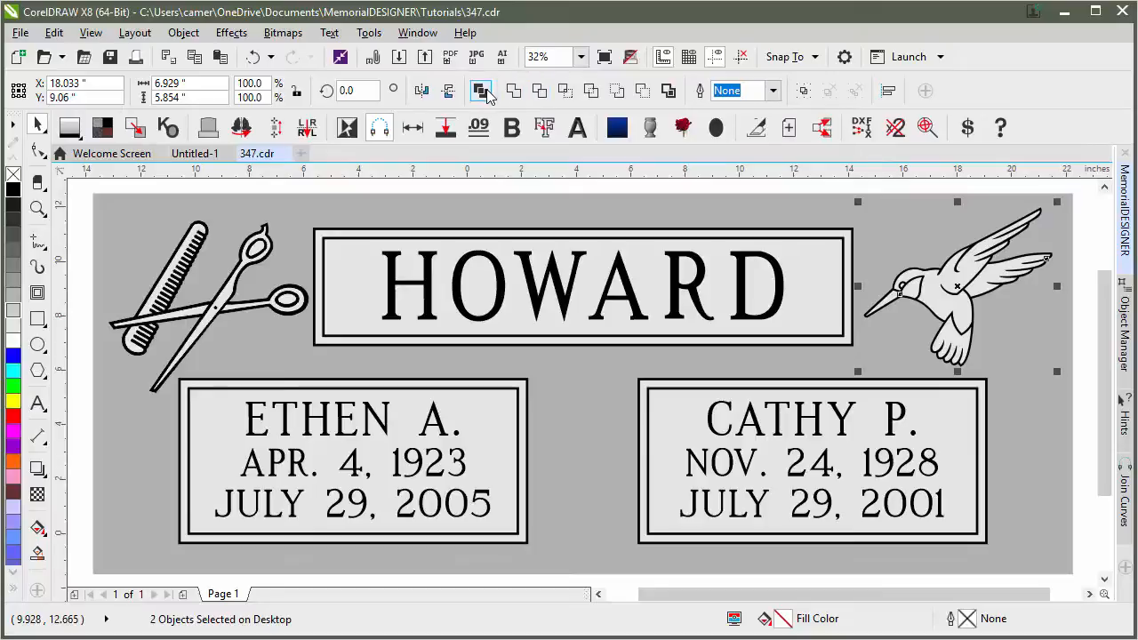
pyautogui.moveTo(480, 89)
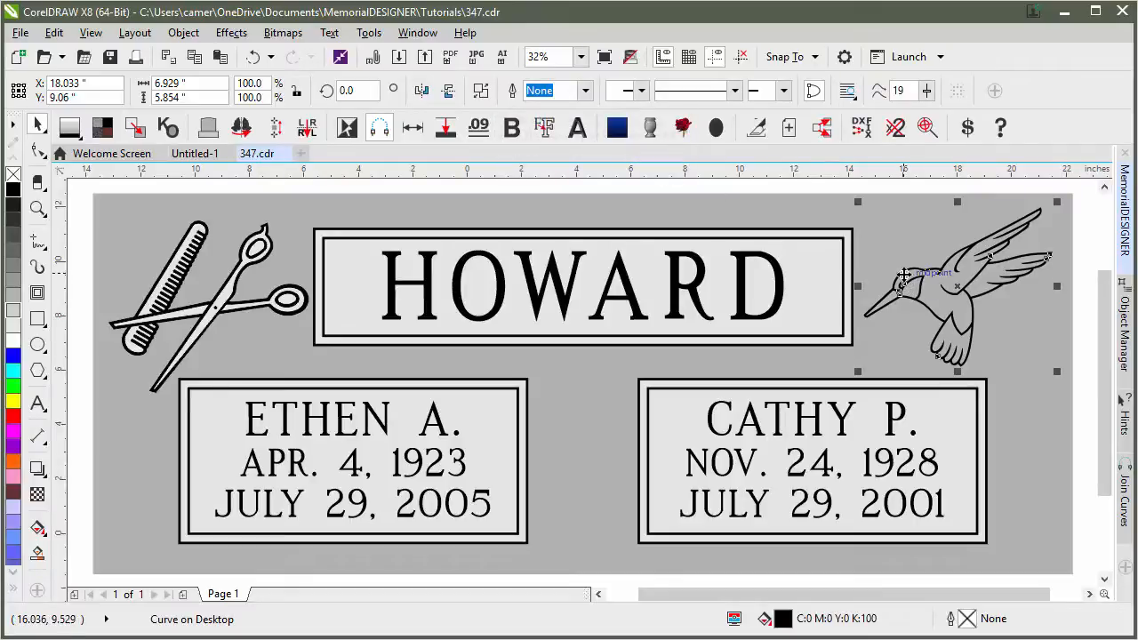
pyautogui.moveTo(555, 216)
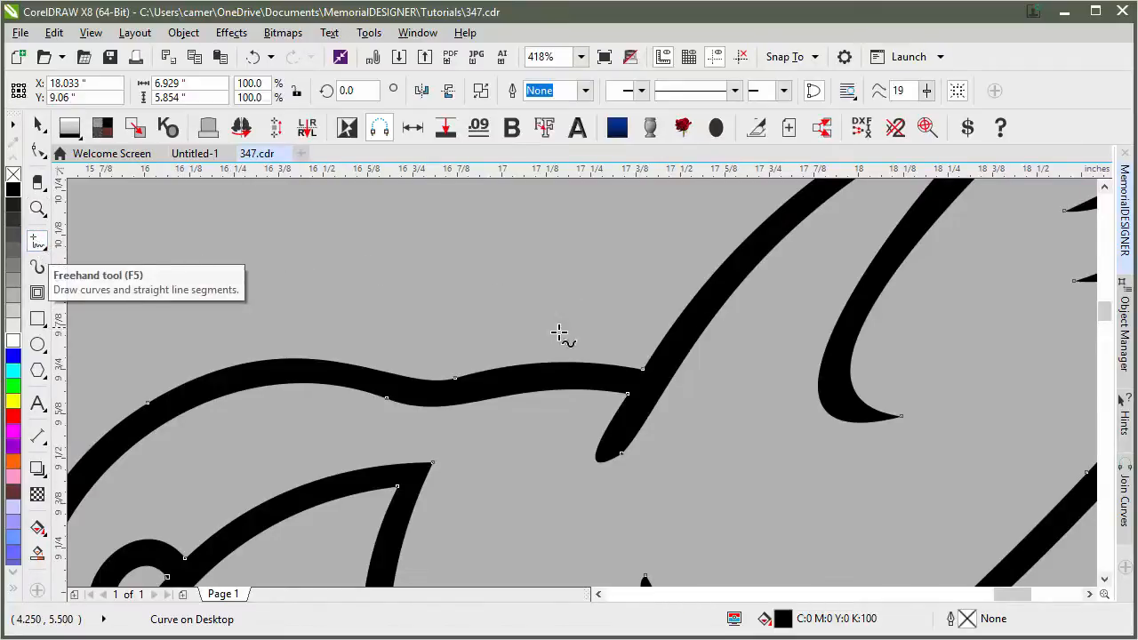
pyautogui.moveTo(569, 364)
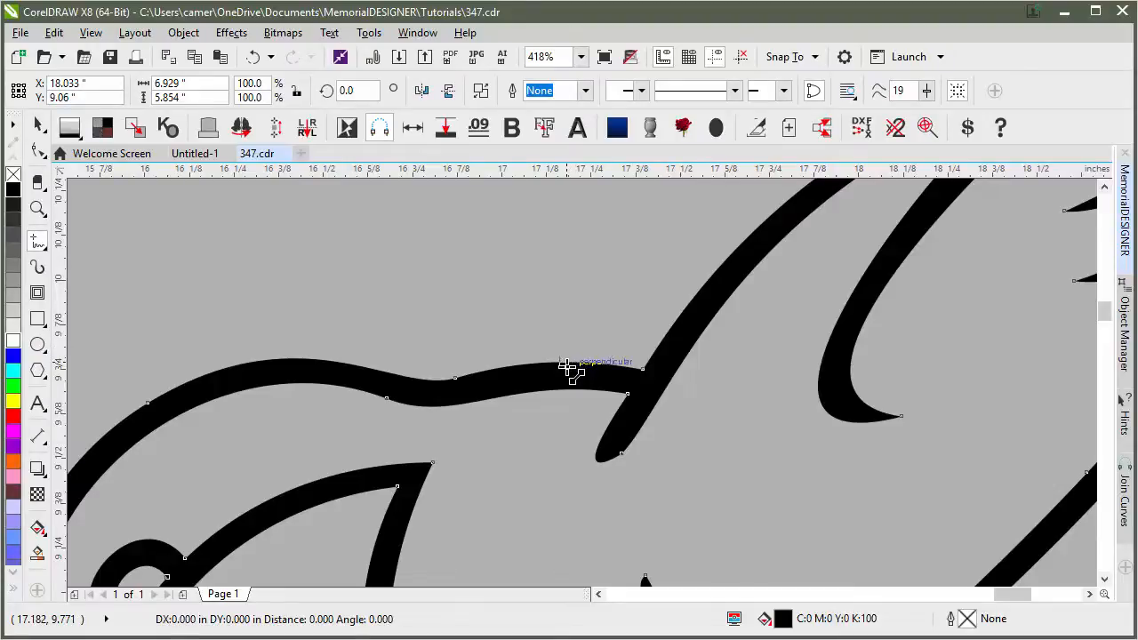
pyautogui.moveTo(572, 388)
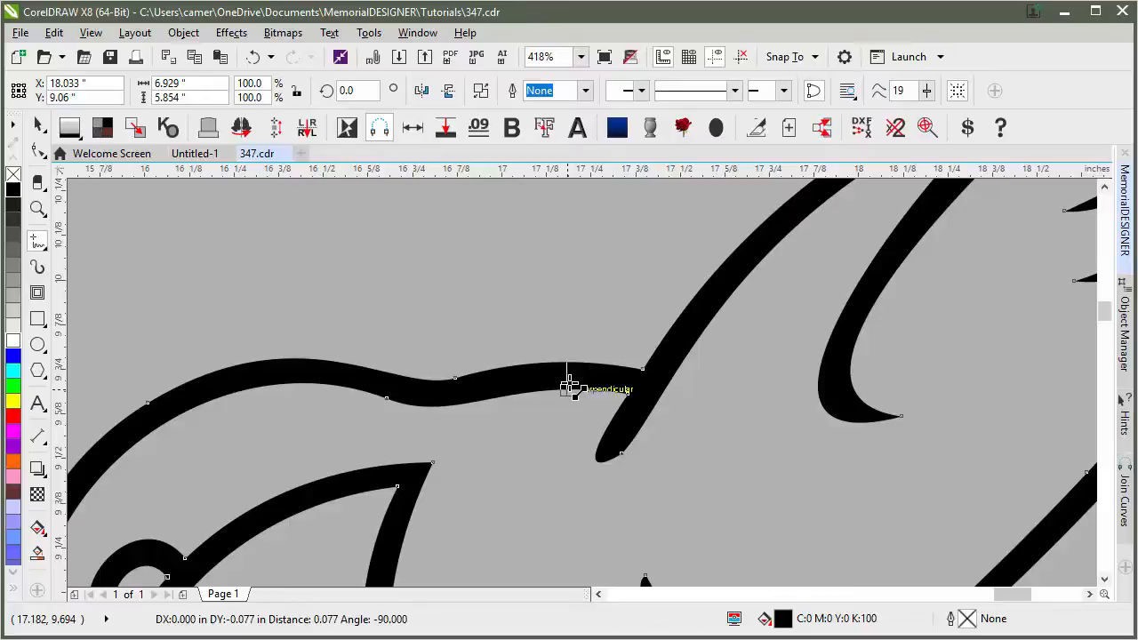
pyautogui.moveTo(569, 391)
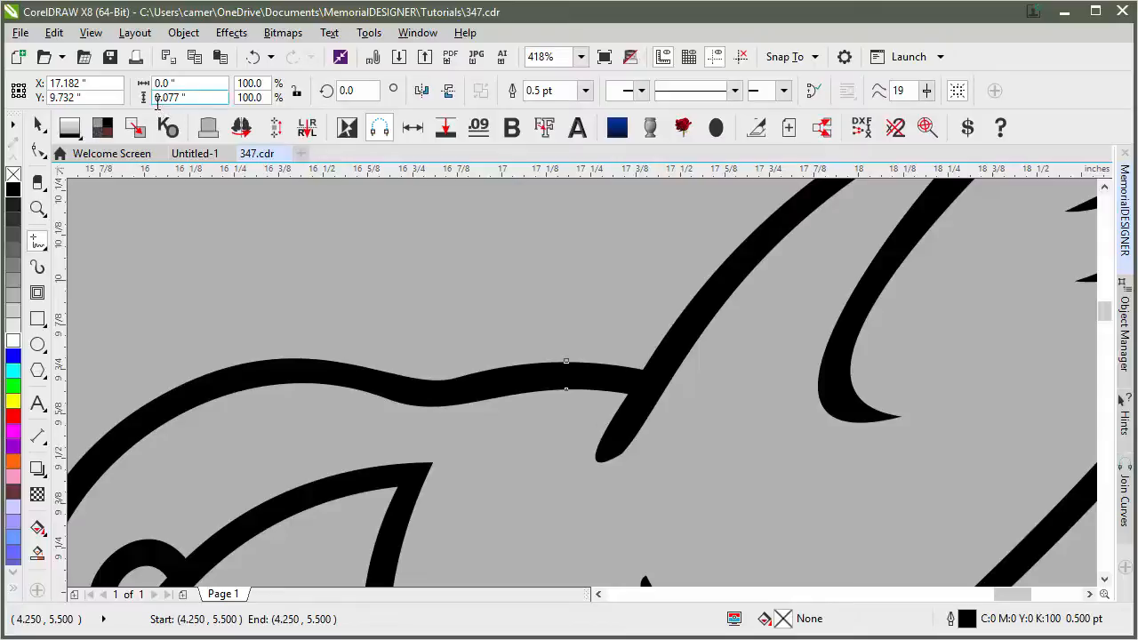
pyautogui.moveTo(169, 97)
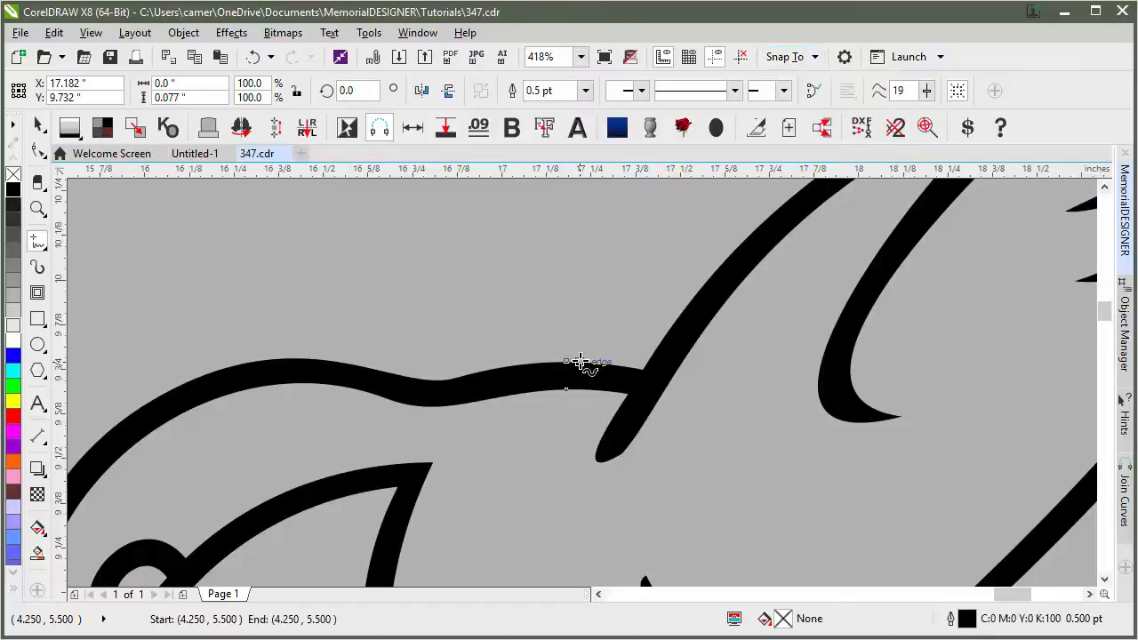
pyautogui.moveTo(576, 387)
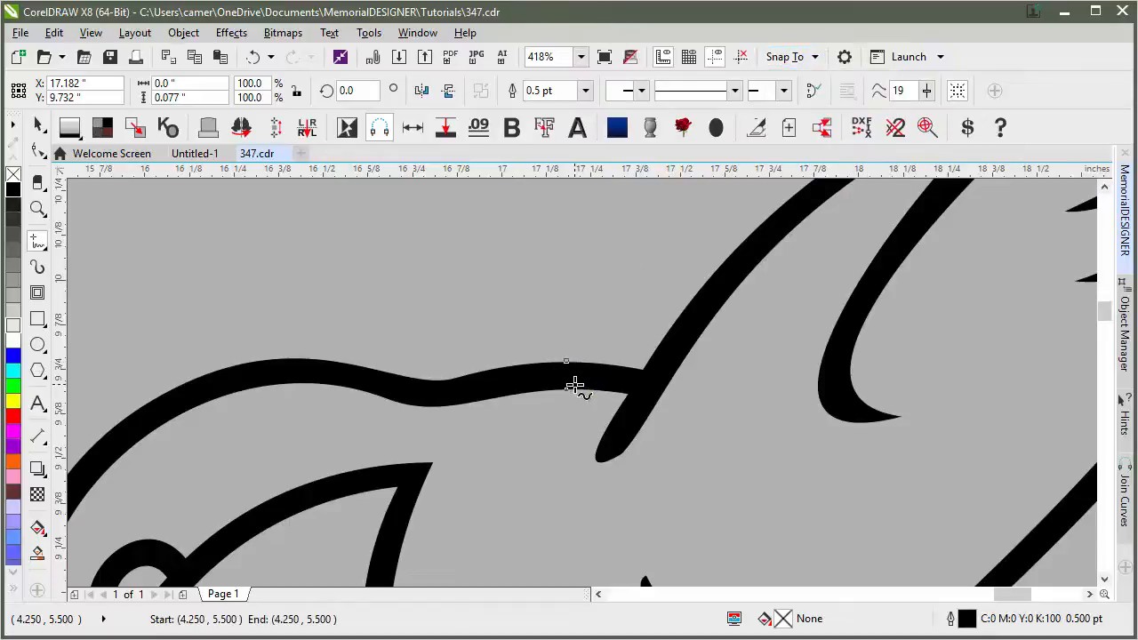
pyautogui.moveTo(554, 369)
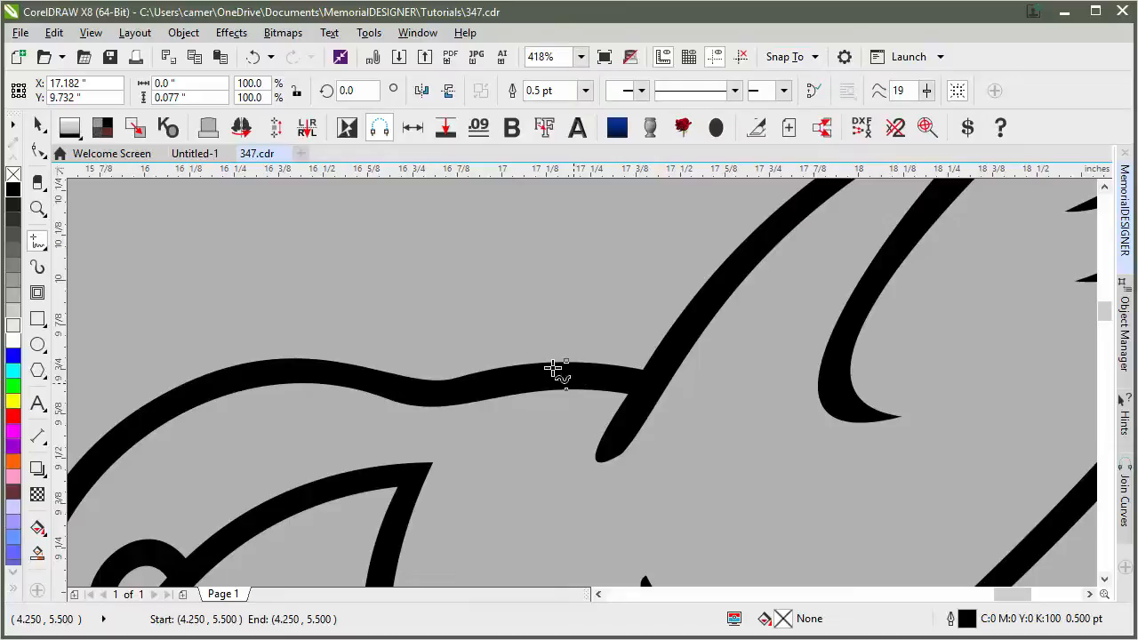
pyautogui.moveTo(37, 125)
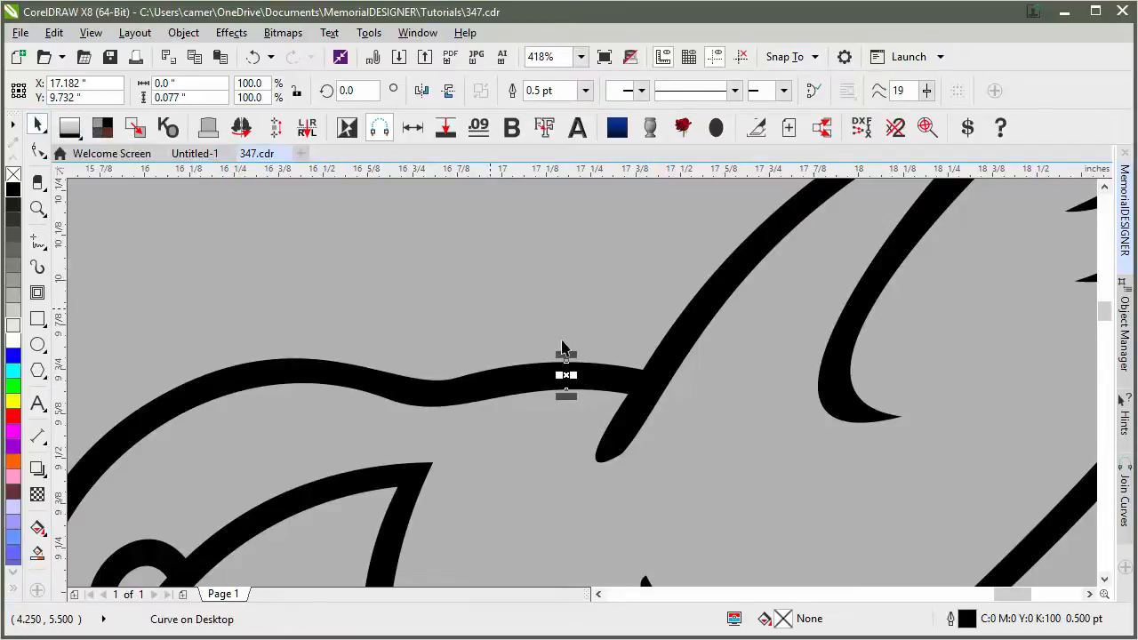
pyautogui.moveTo(608, 385)
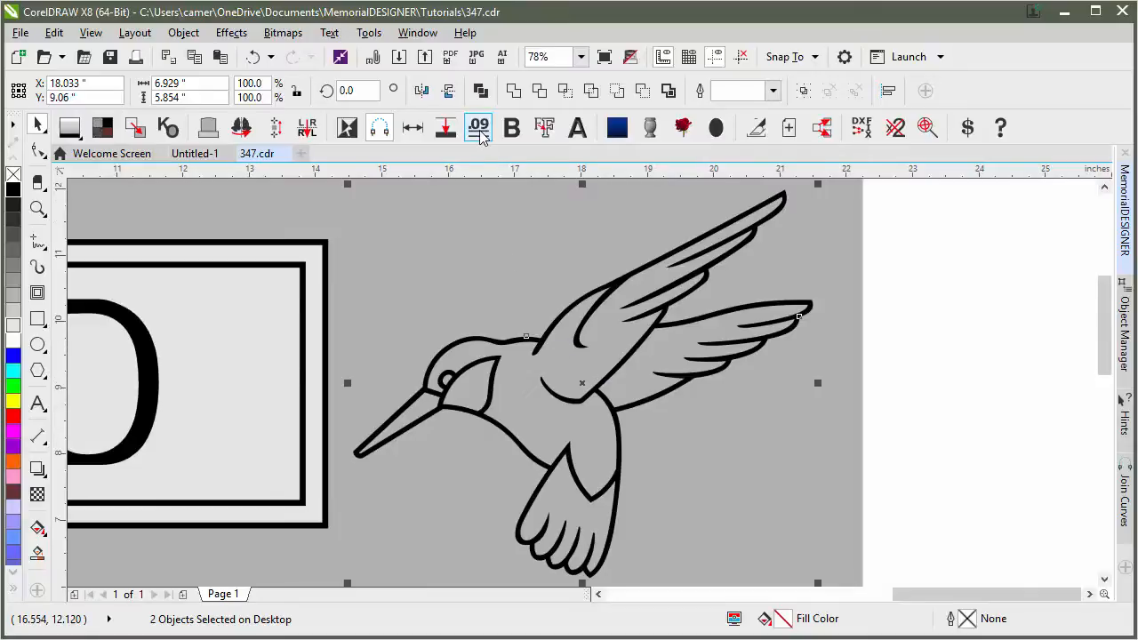
pyautogui.moveTo(480, 128)
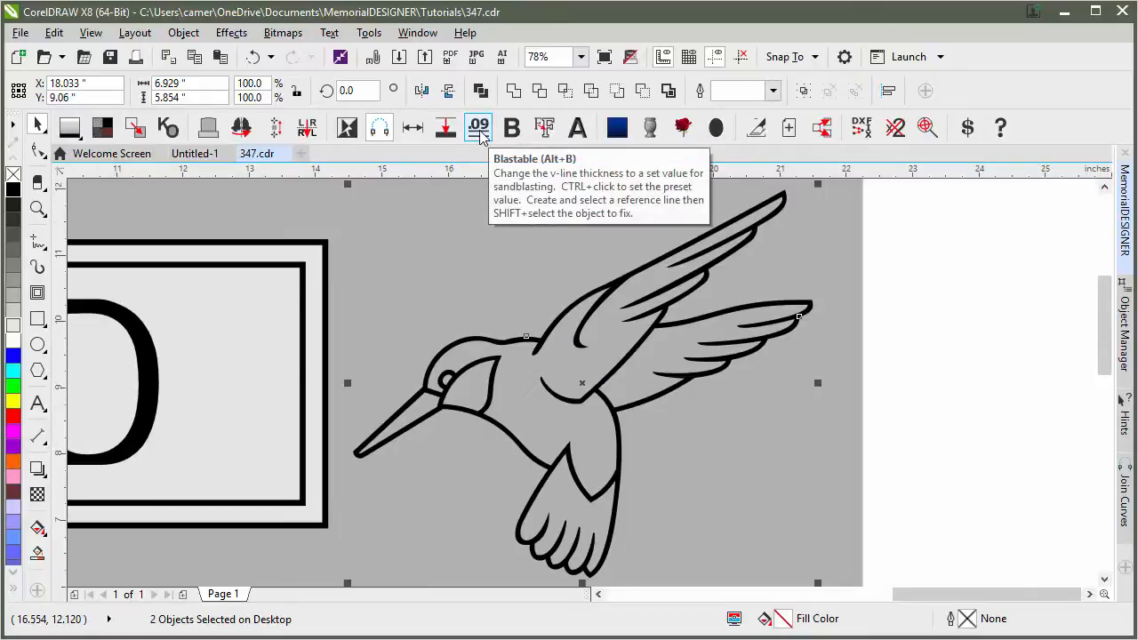
# Convert the hummingbird outlines to the uniform 0.09-inch Blastable sandblast width
pyautogui.click(478, 127)
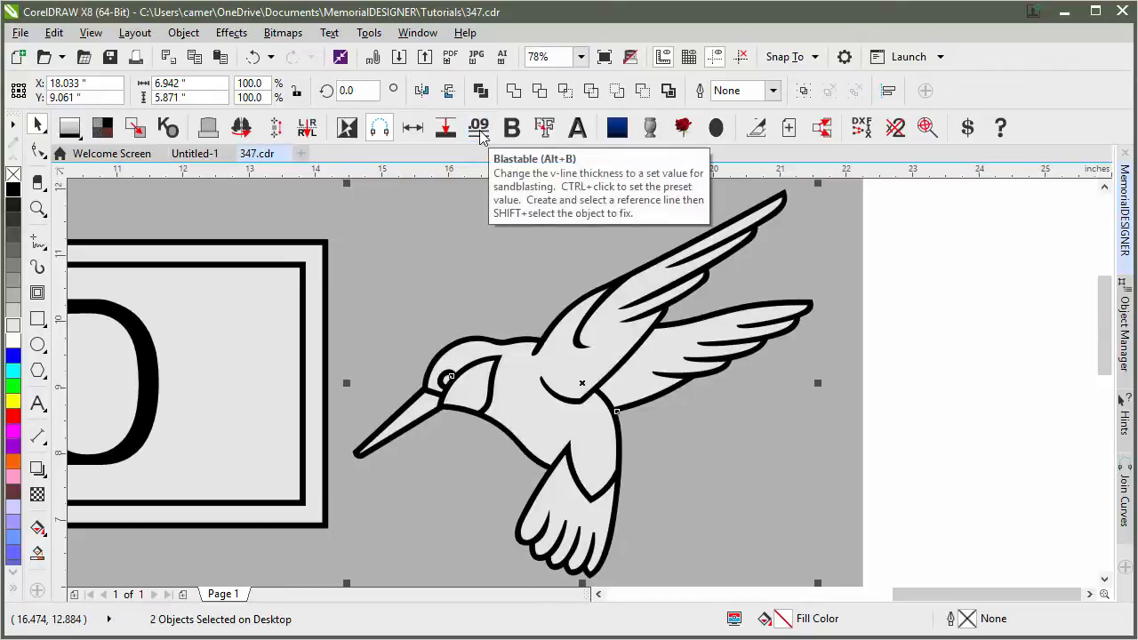
pyautogui.moveTo(487, 165)
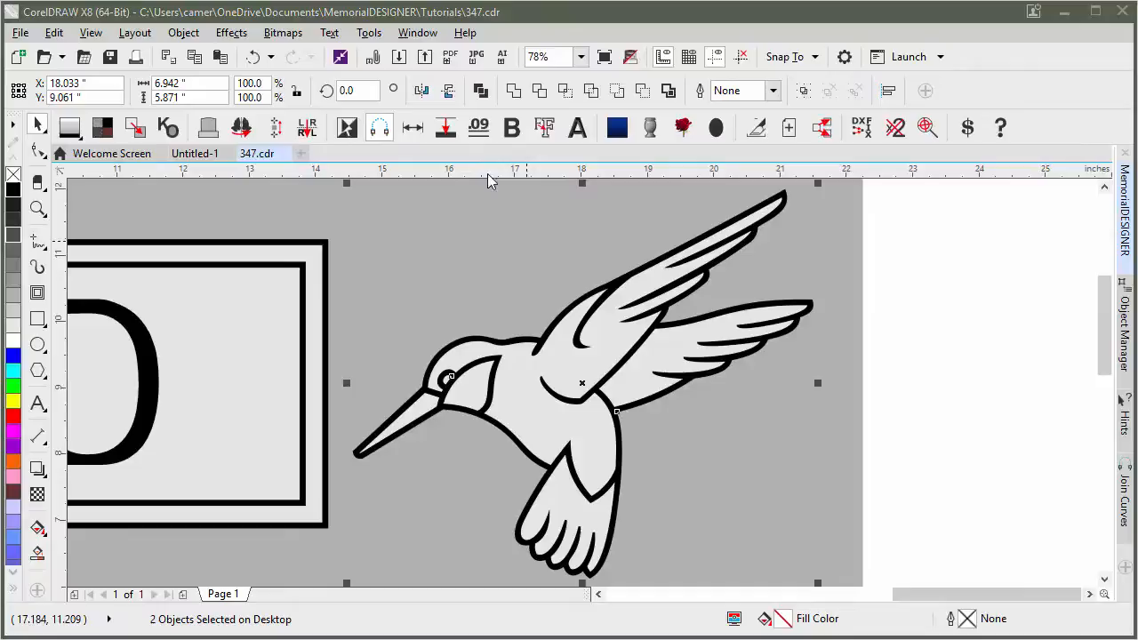
pyautogui.click(37, 208)
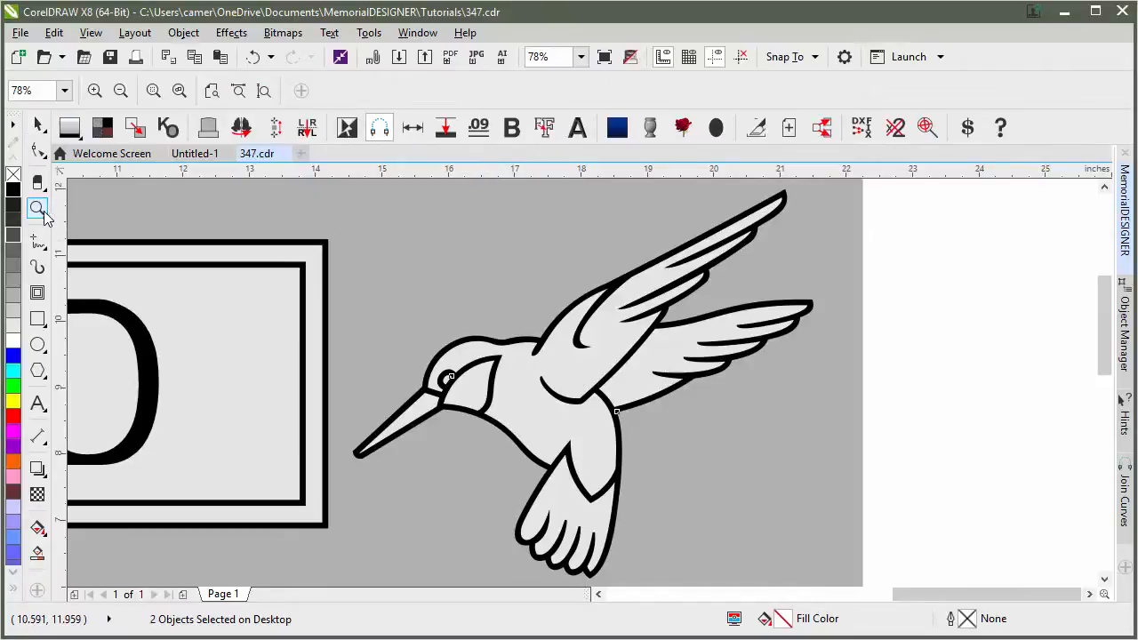
pyautogui.moveTo(511, 336); pyautogui.dragTo(551, 362)
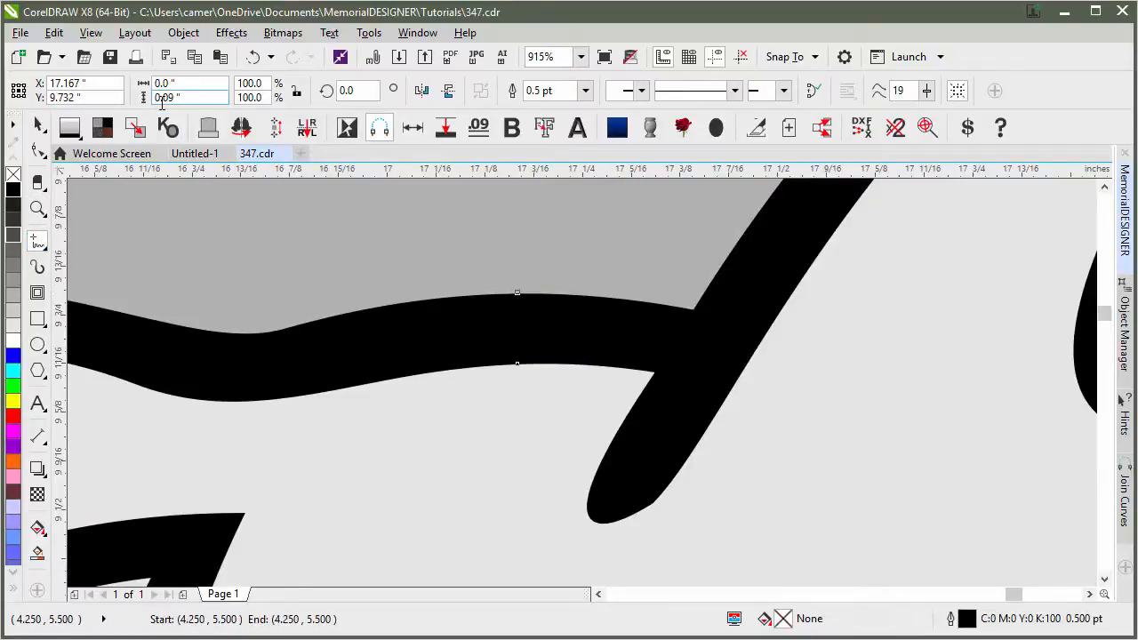
pyautogui.moveTo(169, 97)
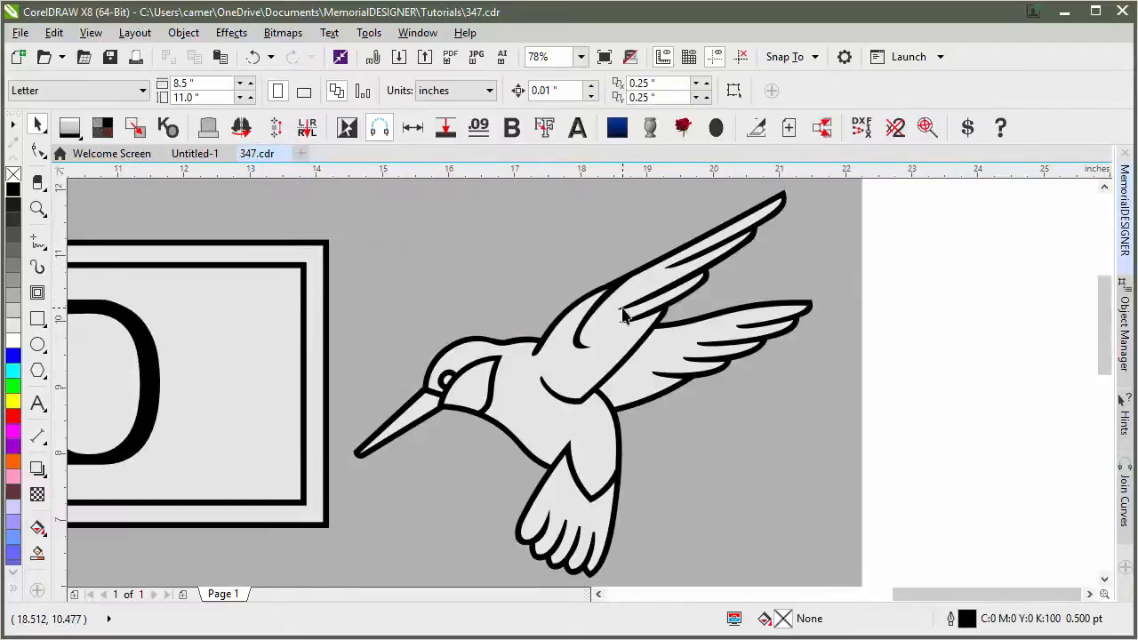
pyautogui.moveTo(618, 316)
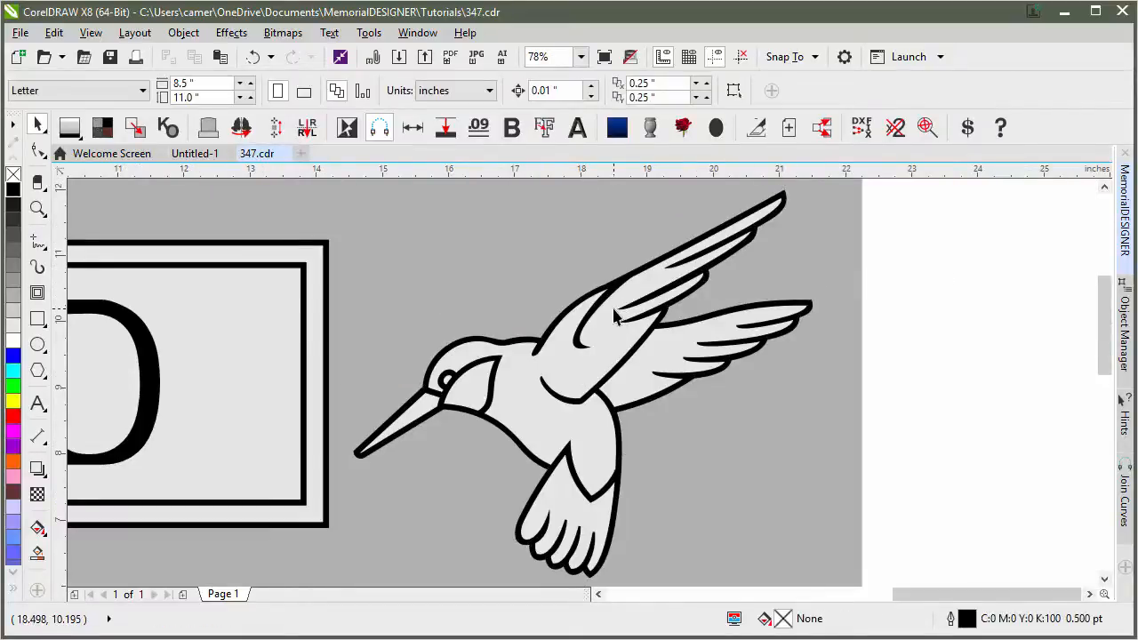
pyautogui.moveTo(605, 311)
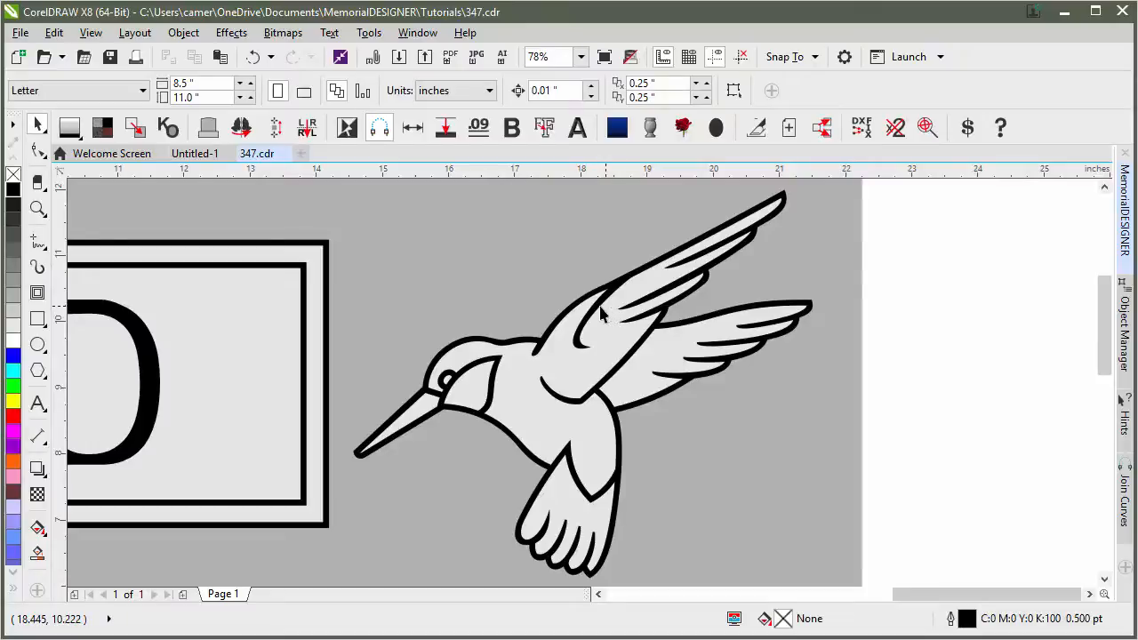
pyautogui.moveTo(572, 363)
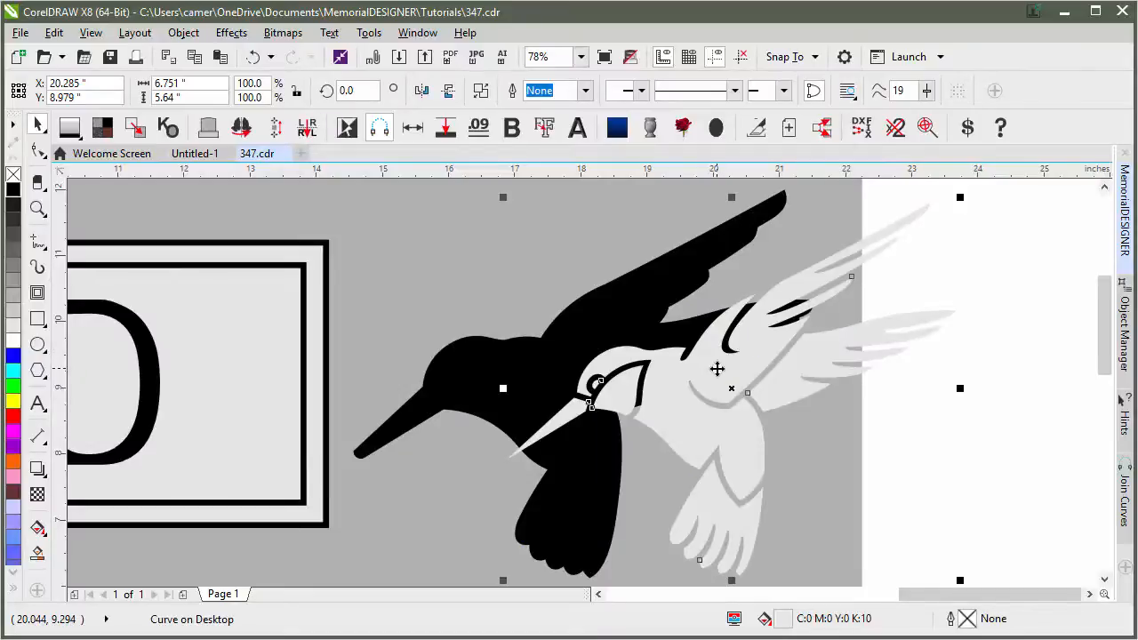
pyautogui.moveTo(671, 273)
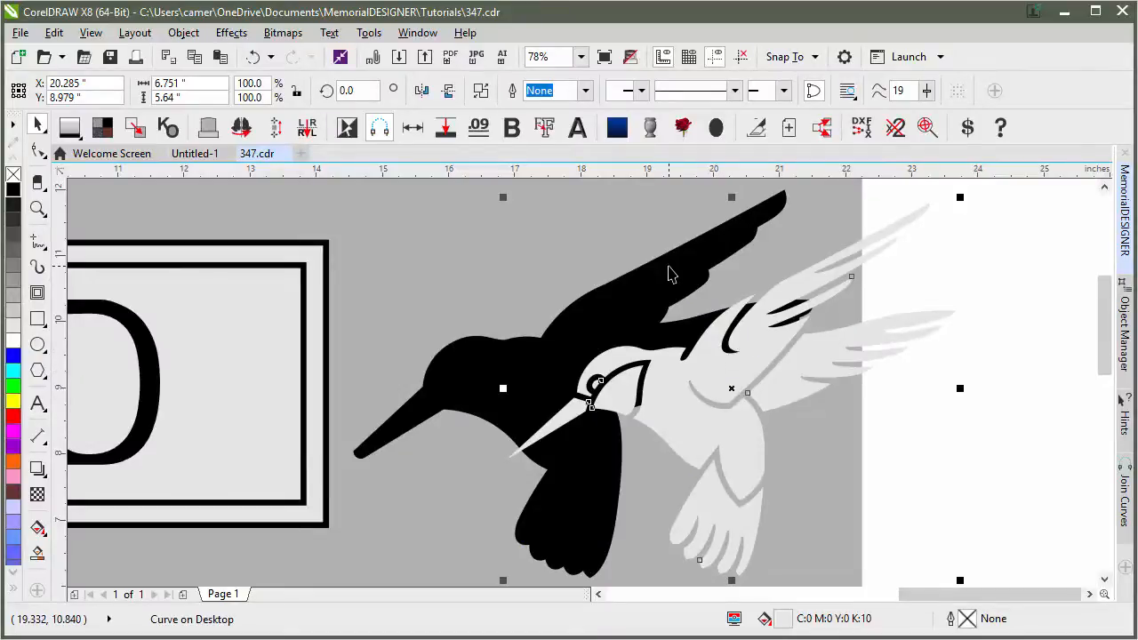
pyautogui.moveTo(673, 264)
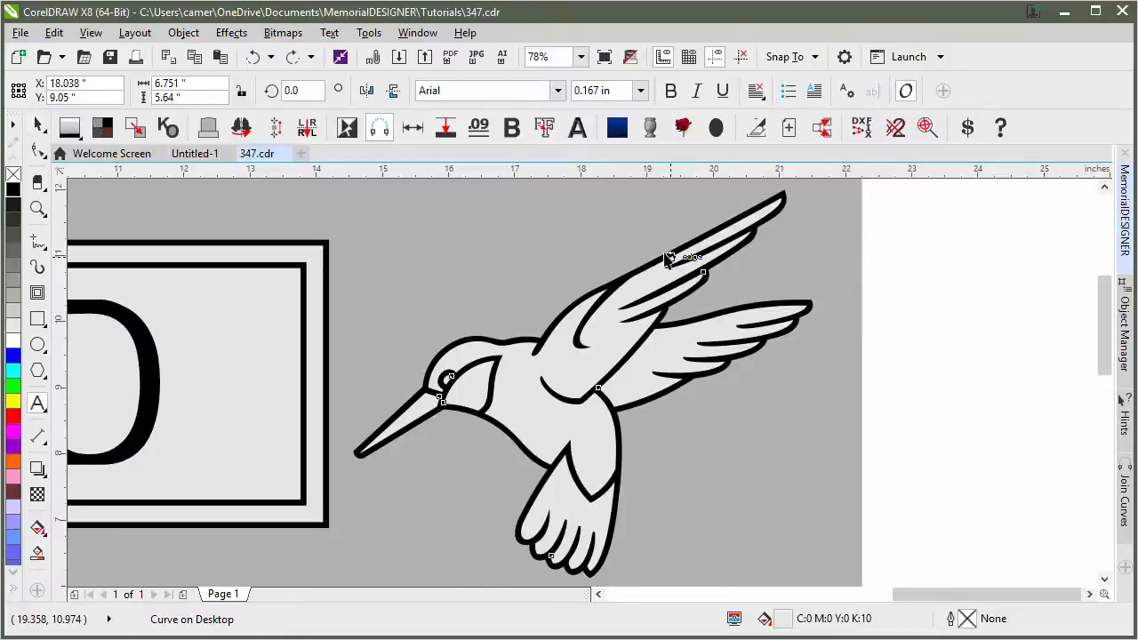
pyautogui.click(623, 296)
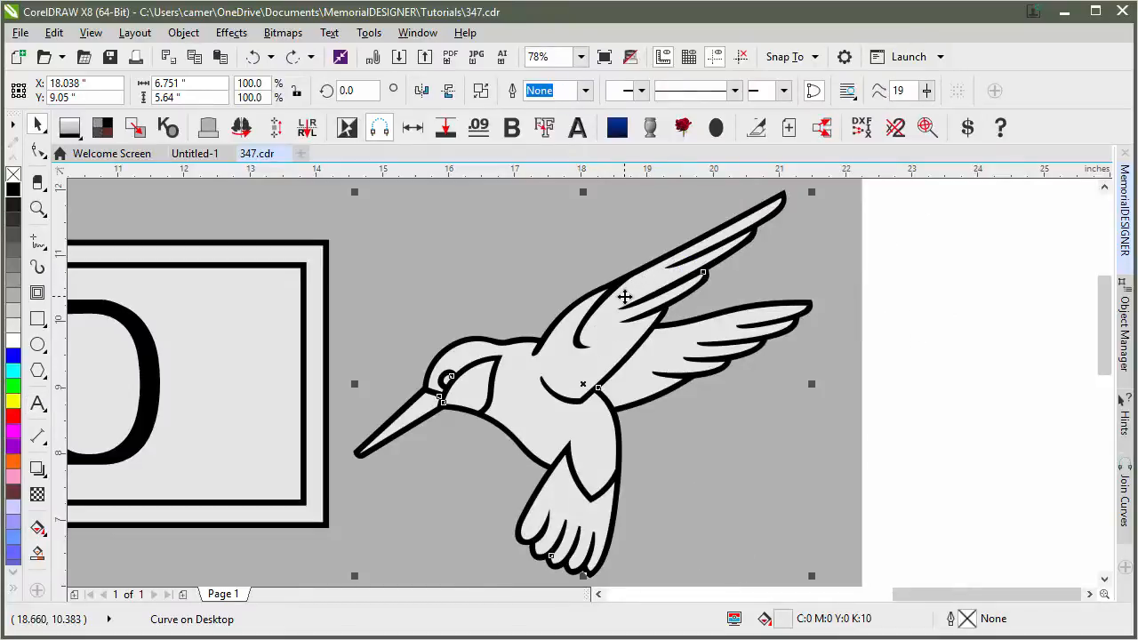
pyautogui.moveTo(38, 294)
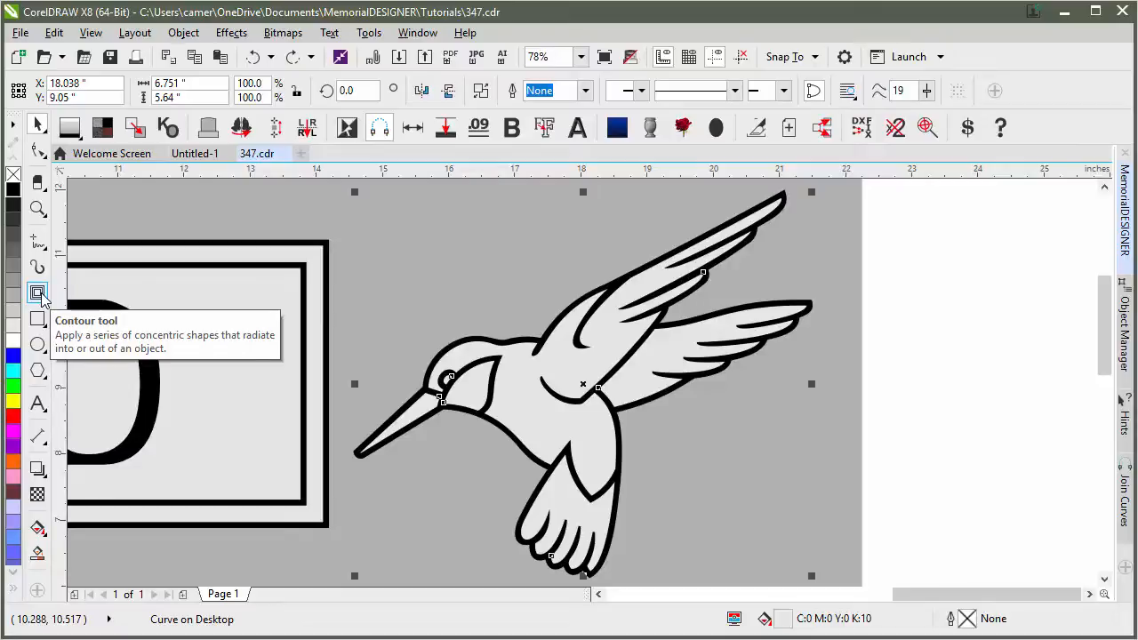
pyautogui.moveTo(294, 349)
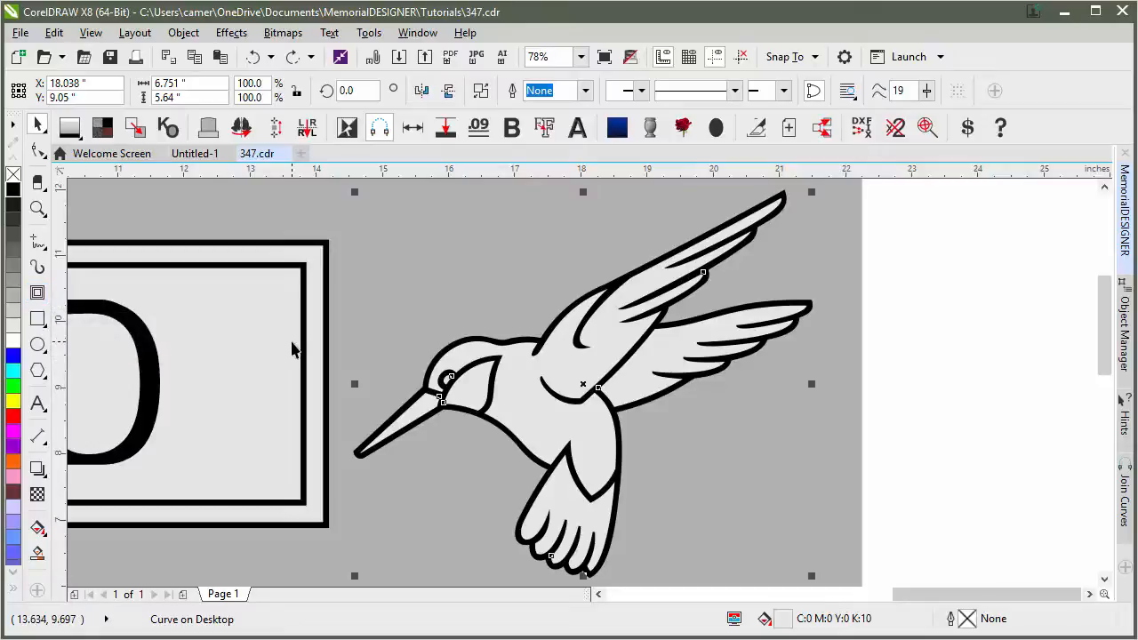
pyautogui.moveTo(332, 346)
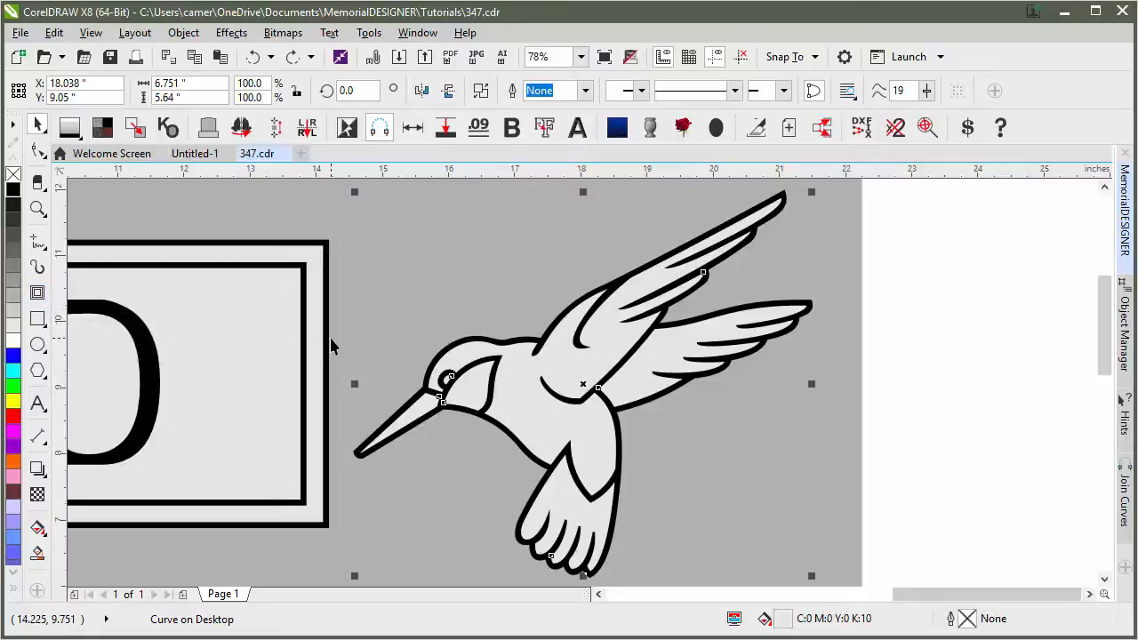
pyautogui.moveTo(536, 353)
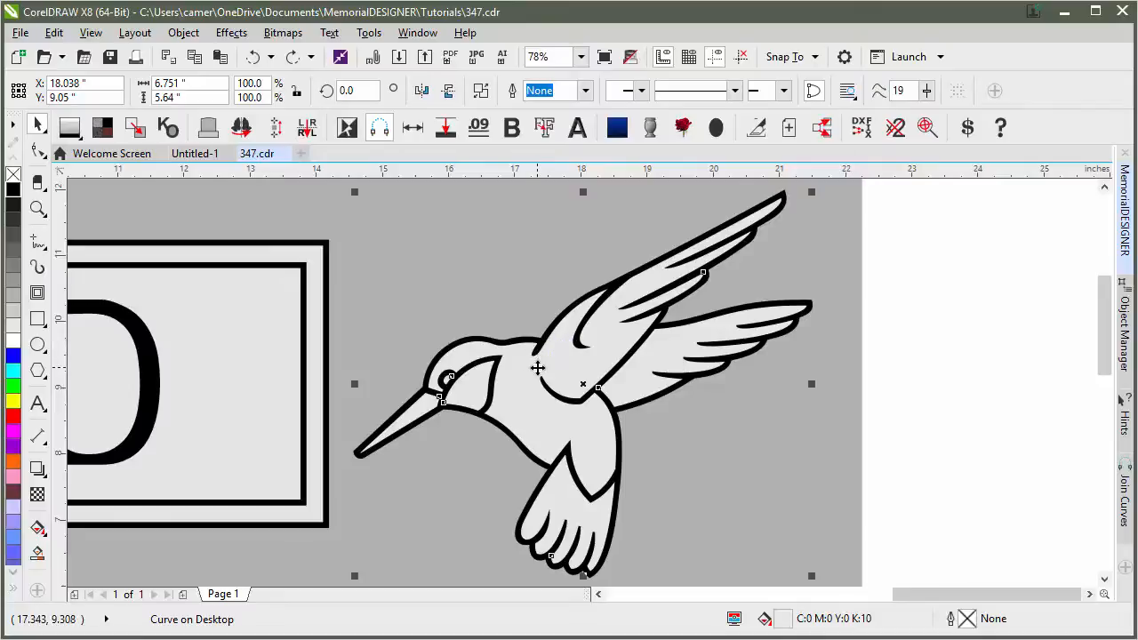
pyautogui.moveTo(467, 396)
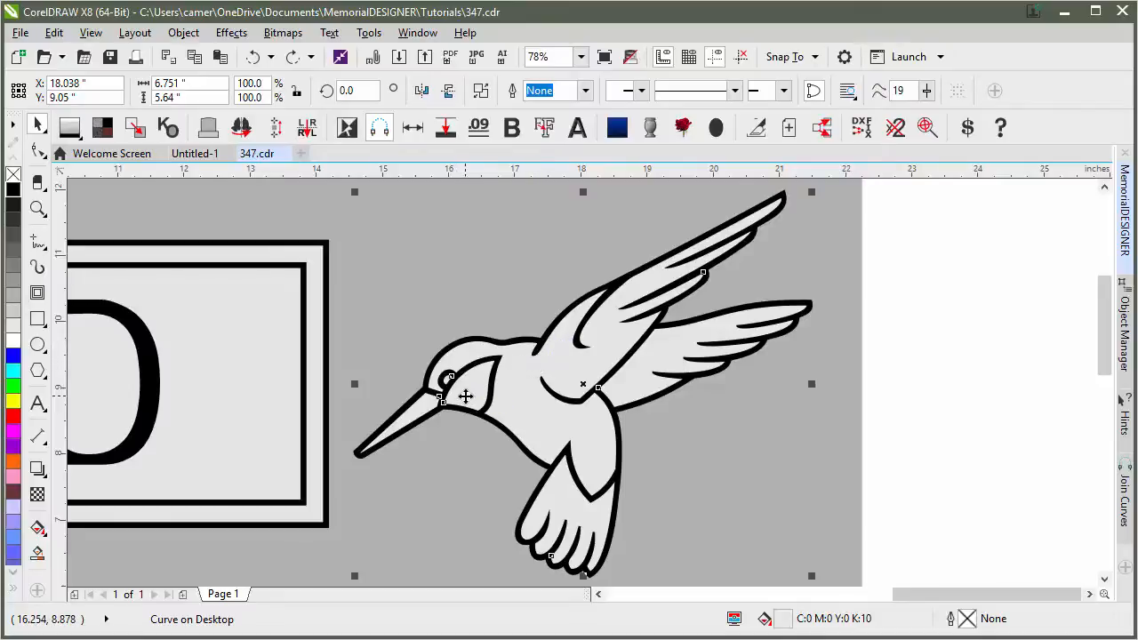
pyautogui.moveTo(507, 384)
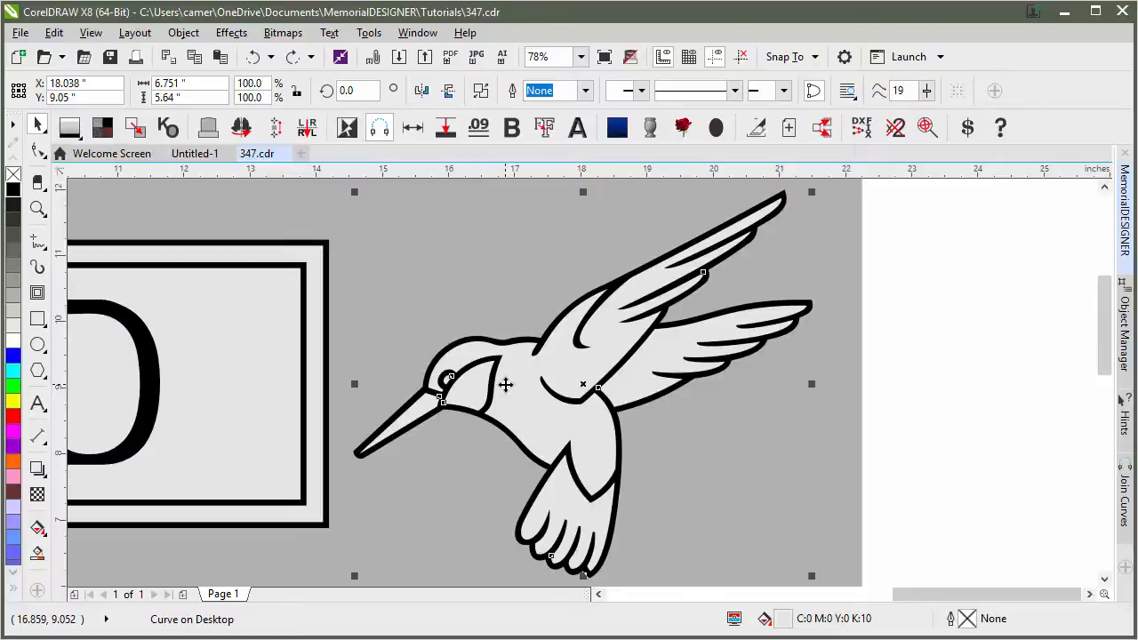
pyautogui.moveTo(503, 385)
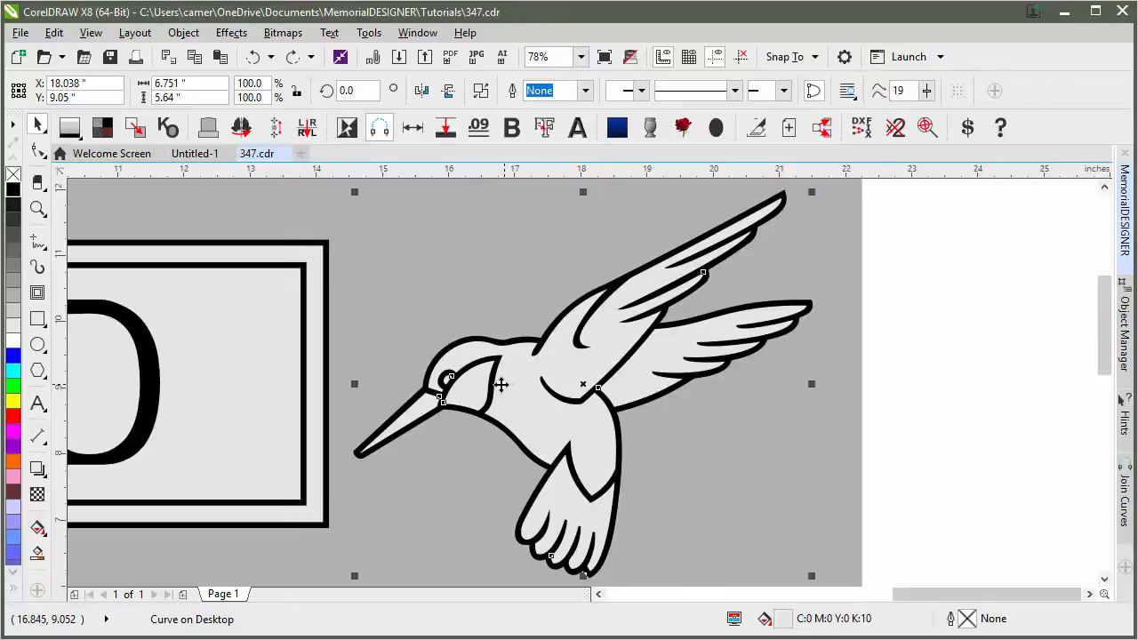
pyautogui.moveTo(485, 384)
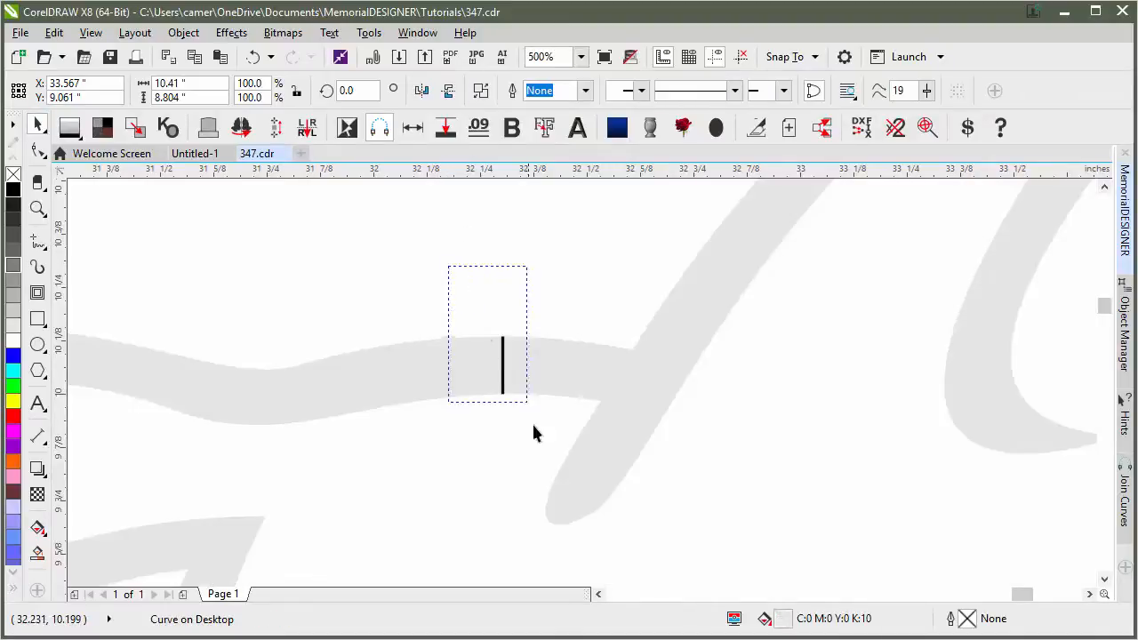
# Run the Blastable conversion on the hummingbird copy beside the memorial stone
pyautogui.click(503, 365)
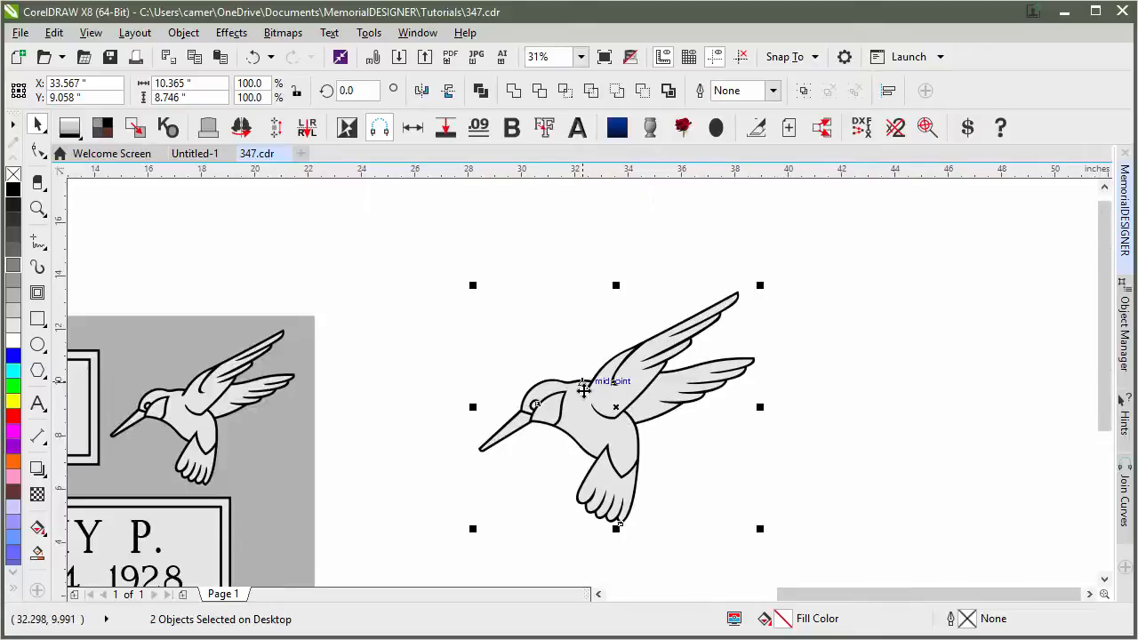
# Zoom on the thickened hummingbird copy beside the stone and deselect it
pyautogui.click(38, 209)
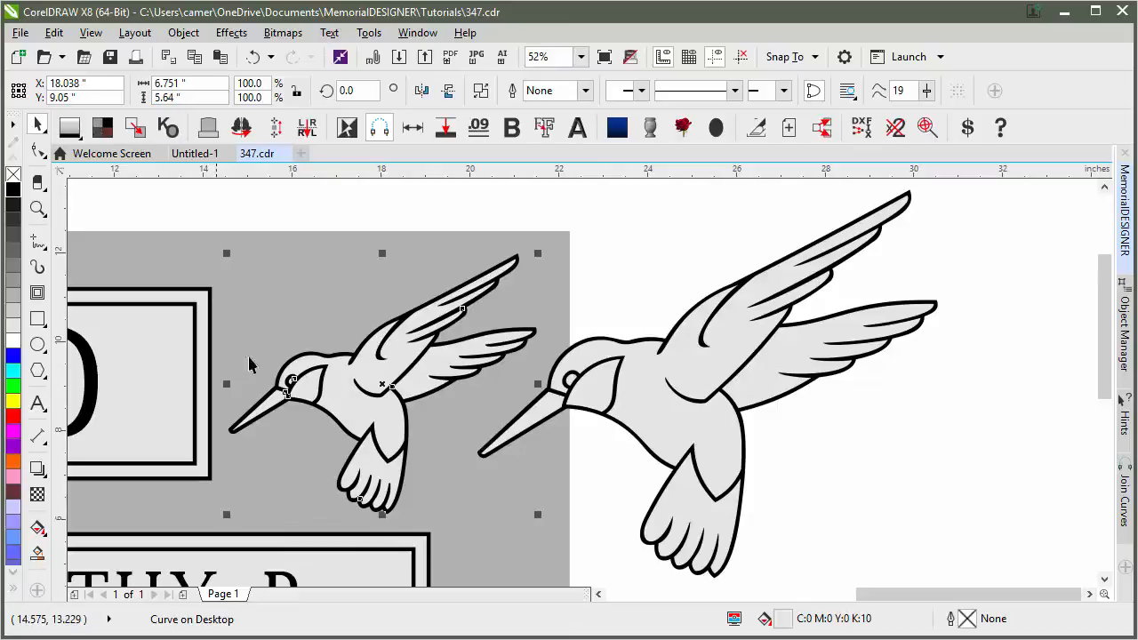
pyautogui.click(667, 299)
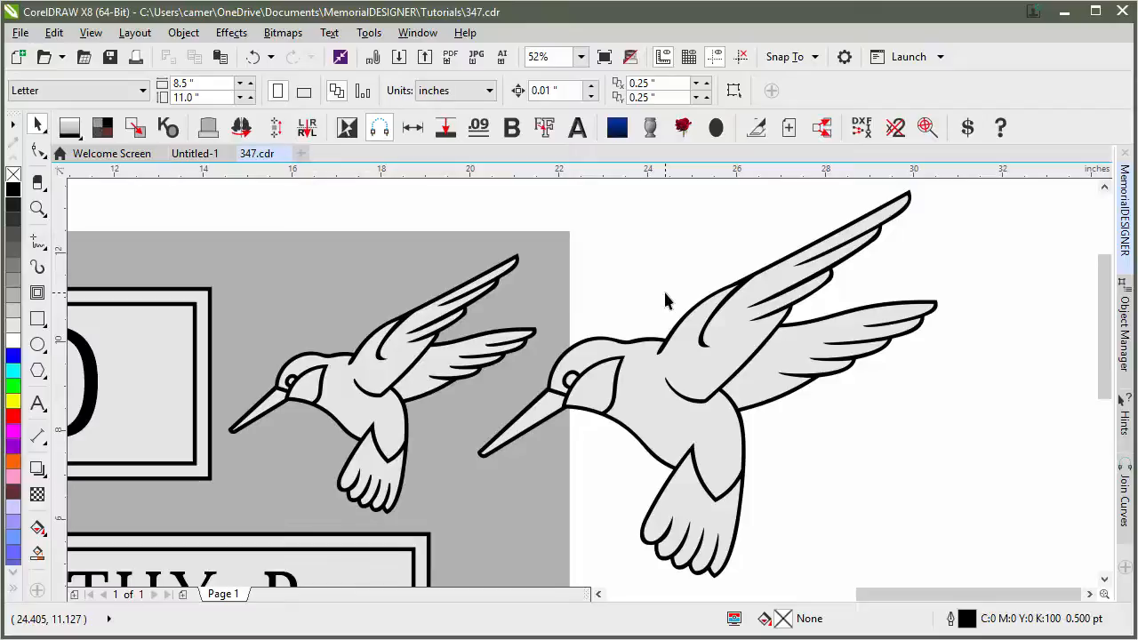
pyautogui.moveTo(596, 221)
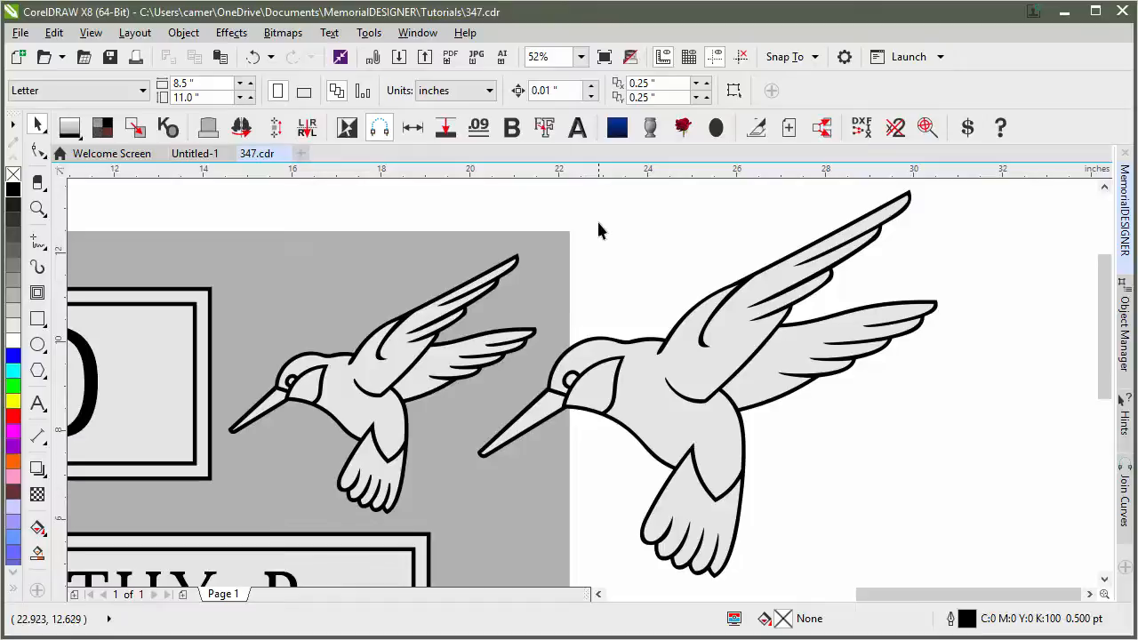
pyautogui.moveTo(608, 280)
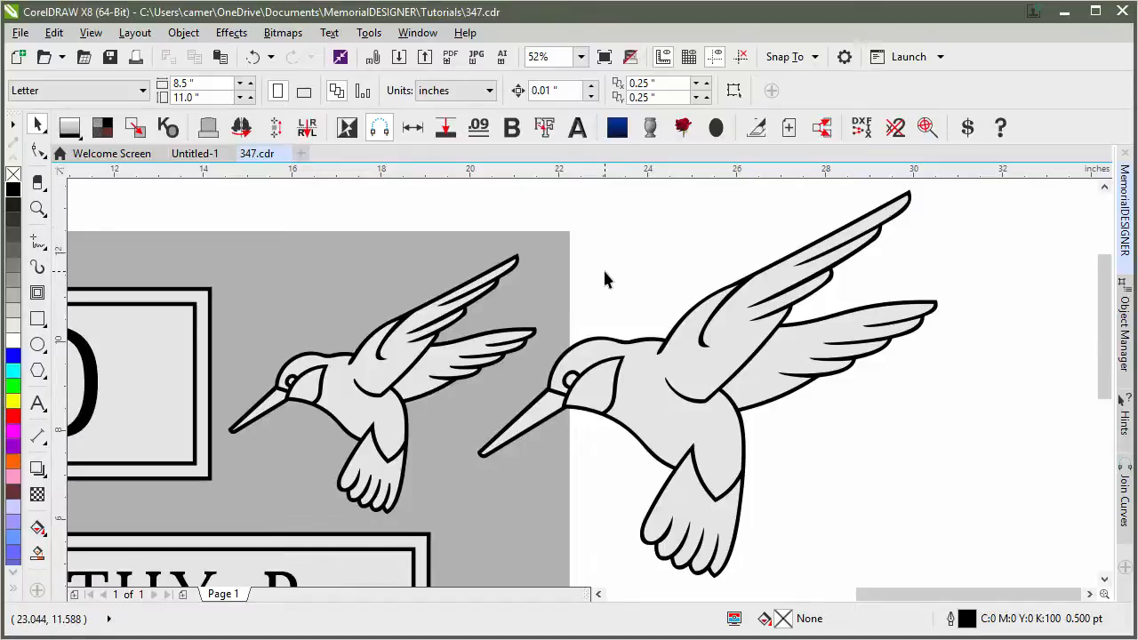
pyautogui.moveTo(603, 287)
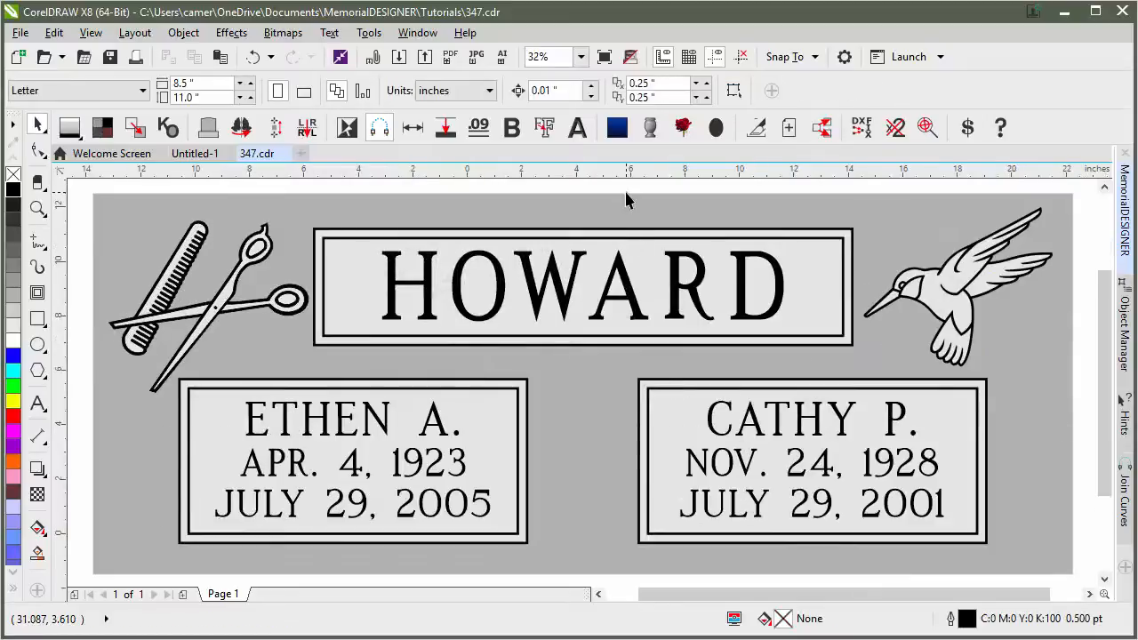
pyautogui.moveTo(916, 305)
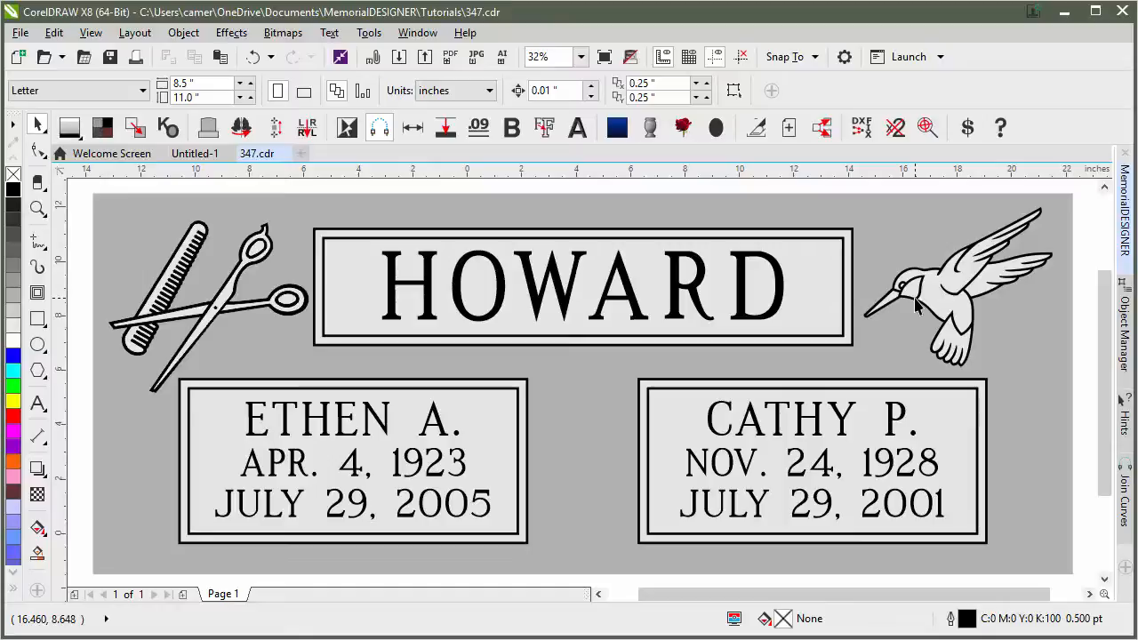
pyautogui.moveTo(870, 311)
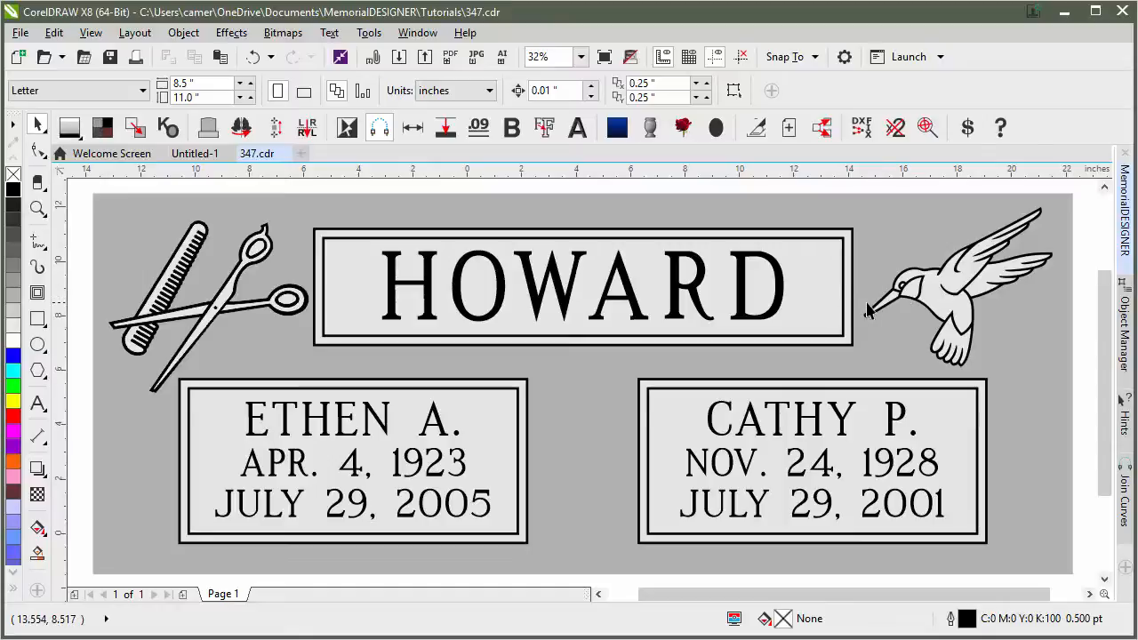
pyautogui.moveTo(872, 318)
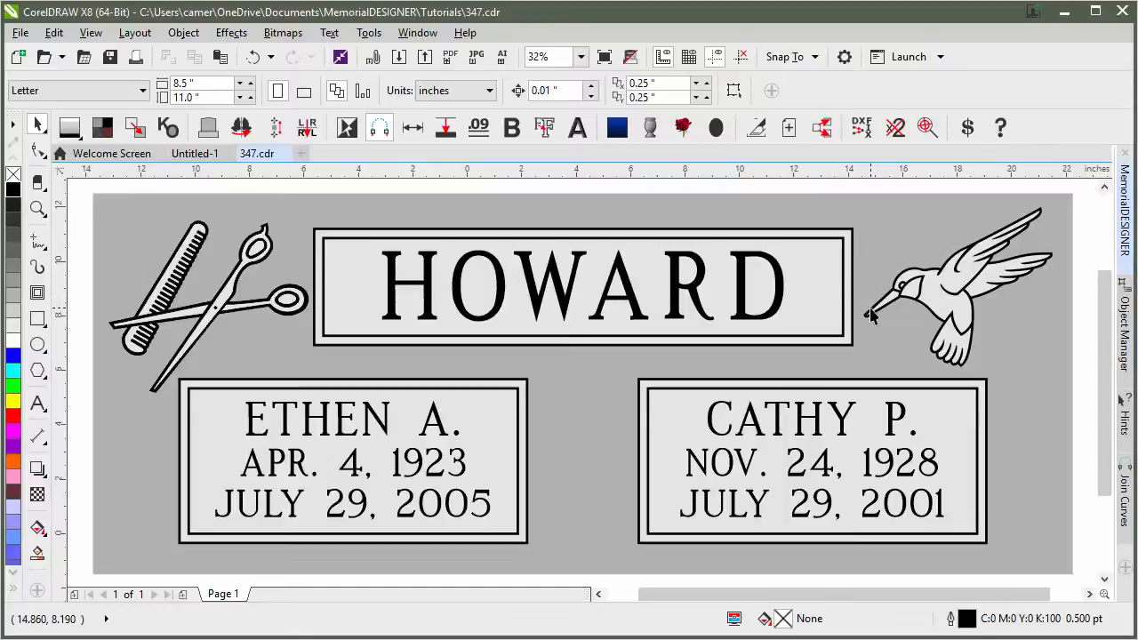
pyautogui.moveTo(852, 320)
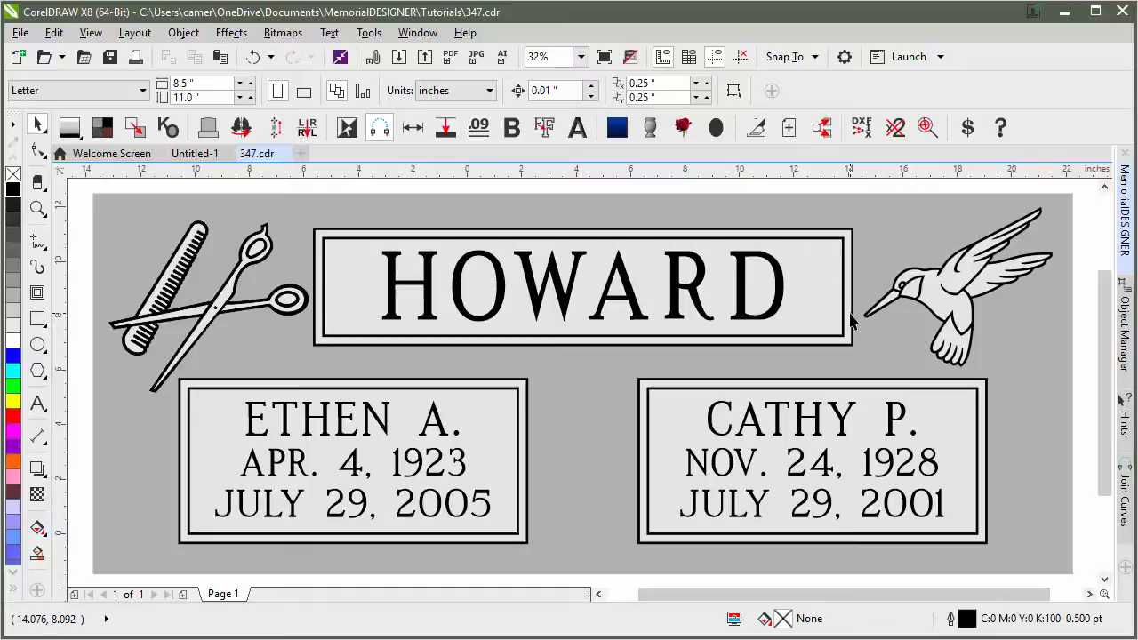
pyautogui.moveTo(872, 342)
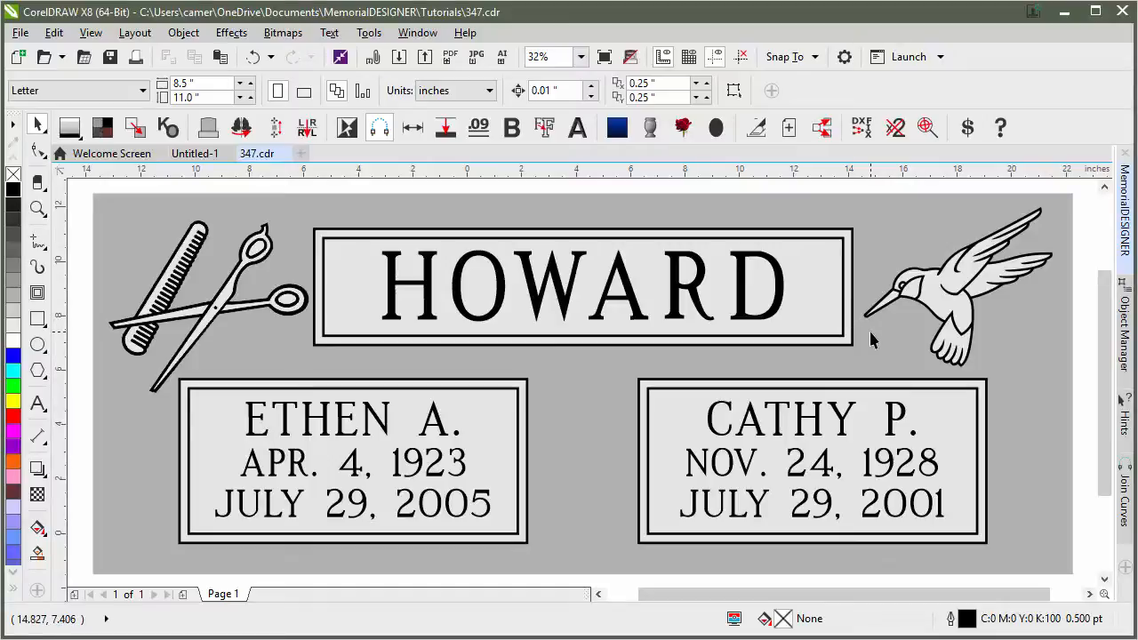